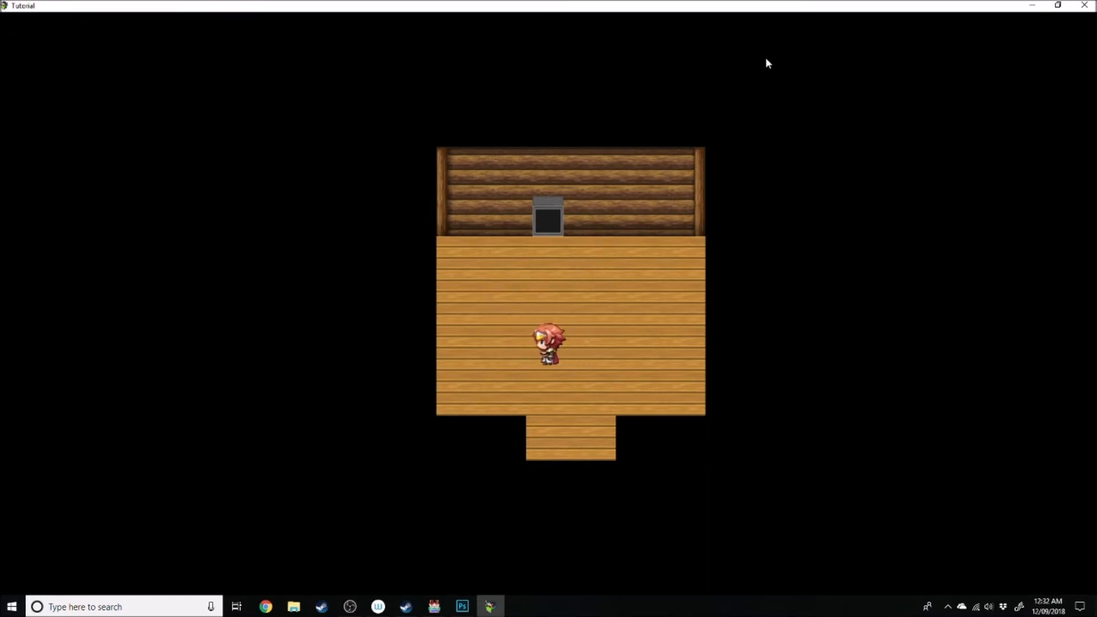
# - Walk the hero up to stand below the switched-off TV in the playtest
pyautogui.press('up')
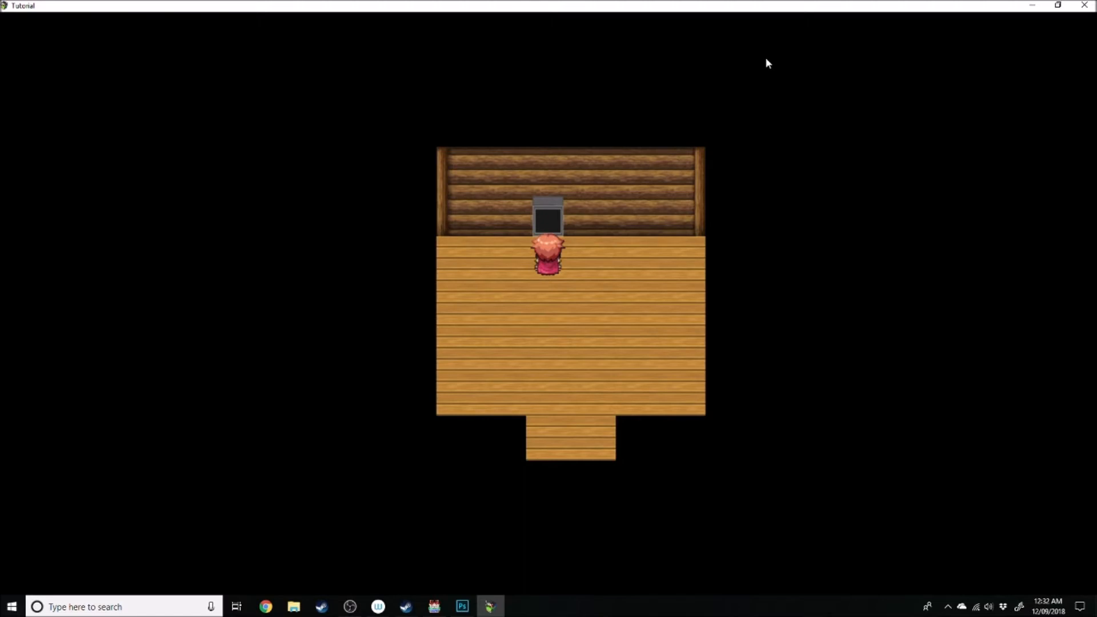
pyautogui.click(462, 606)
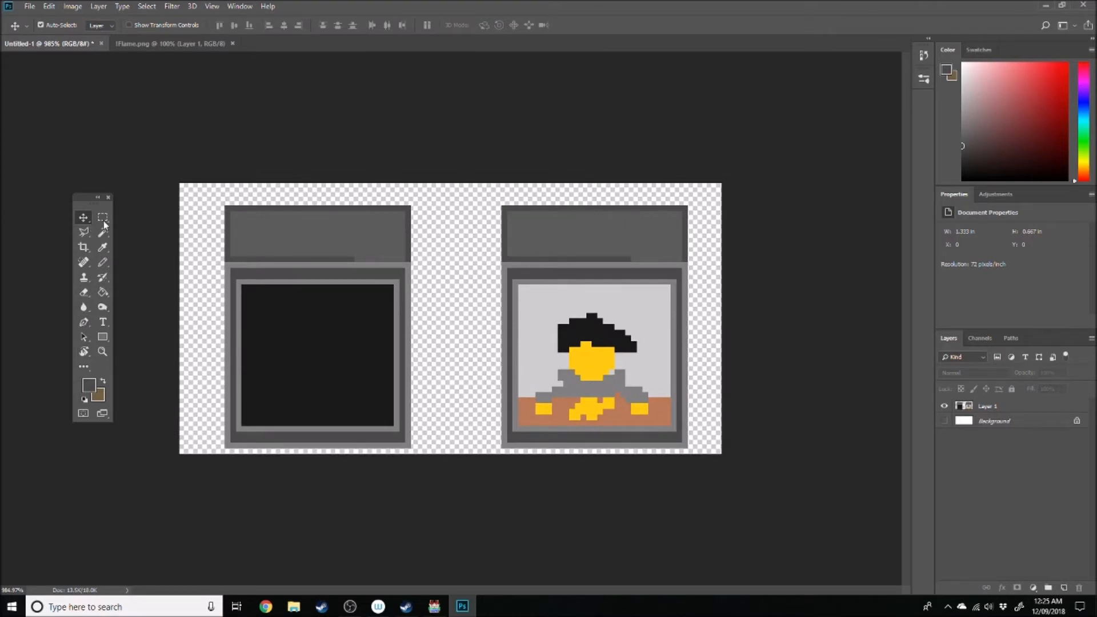
pyautogui.click(102, 217)
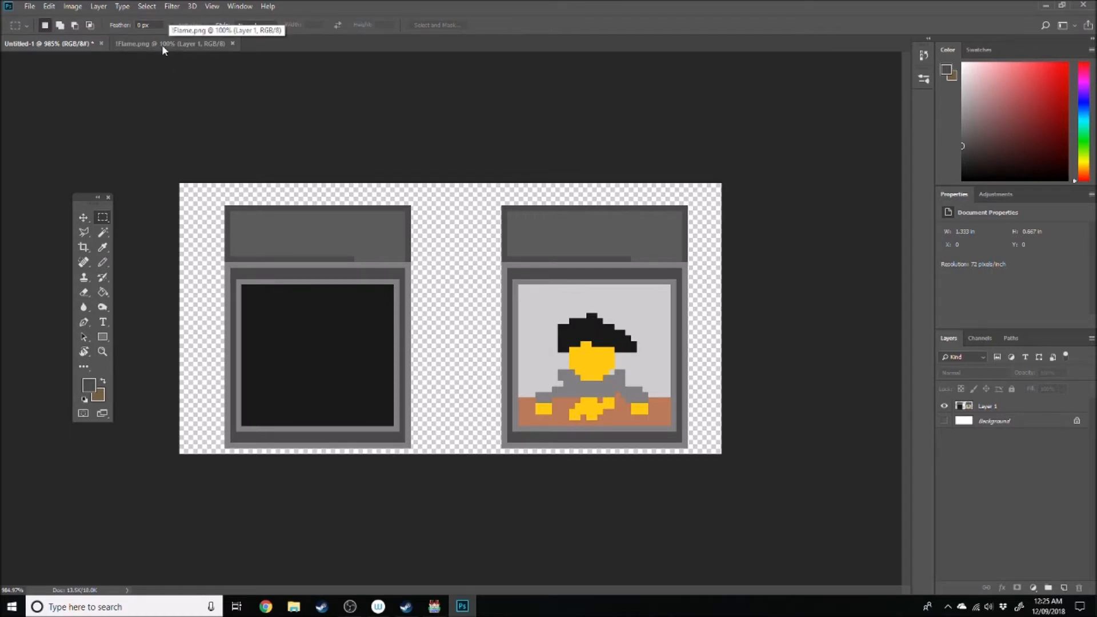
pyautogui.click(168, 44)
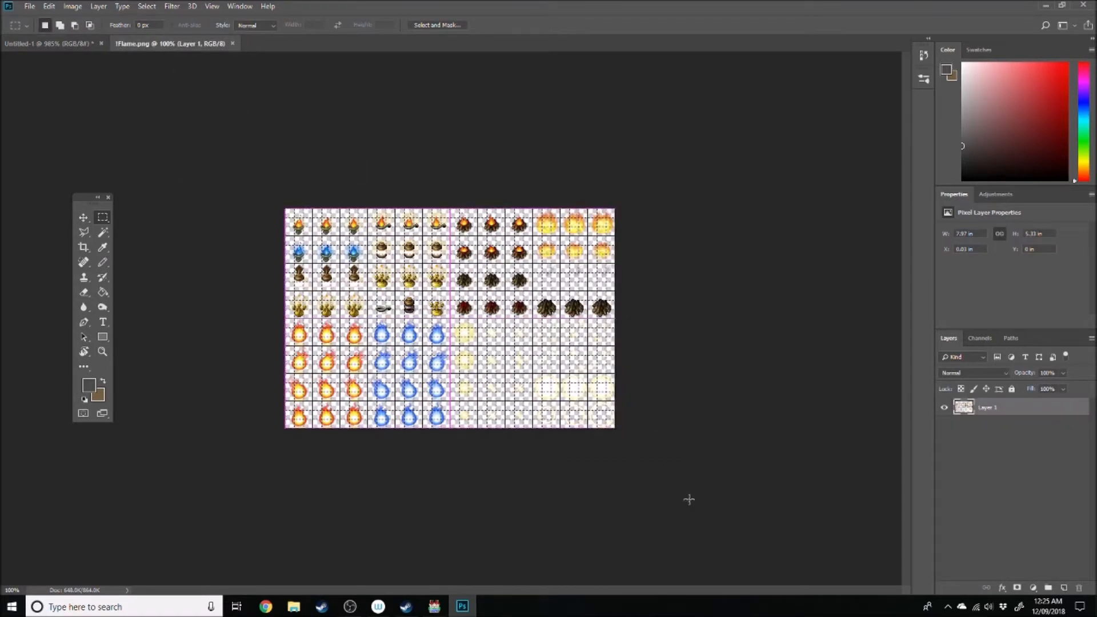
pyautogui.click(29, 7)
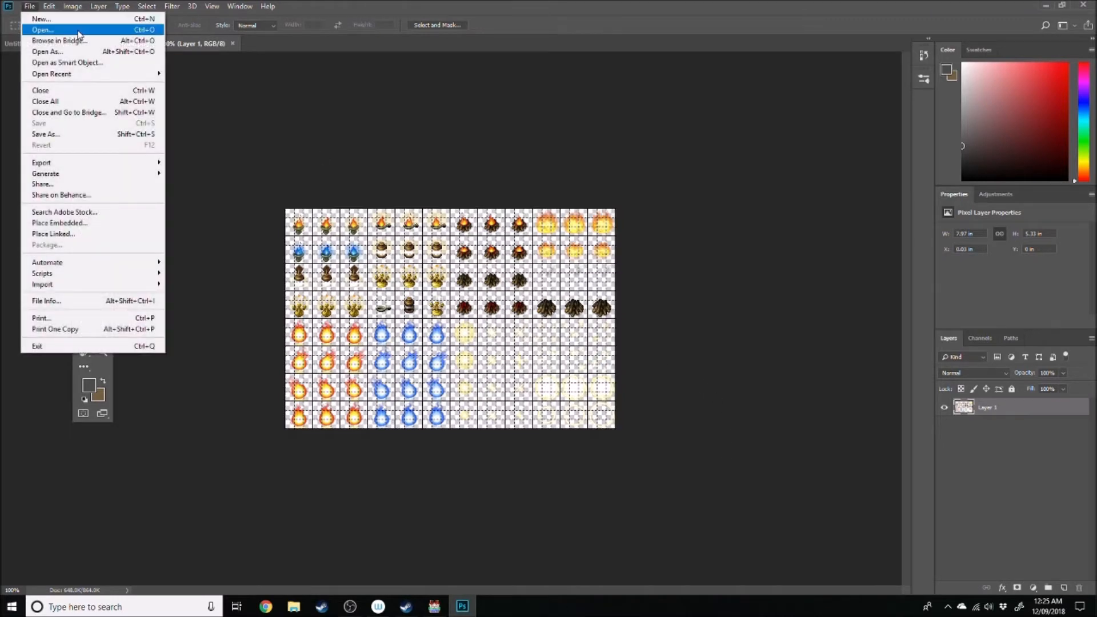
pyautogui.click(41, 29)
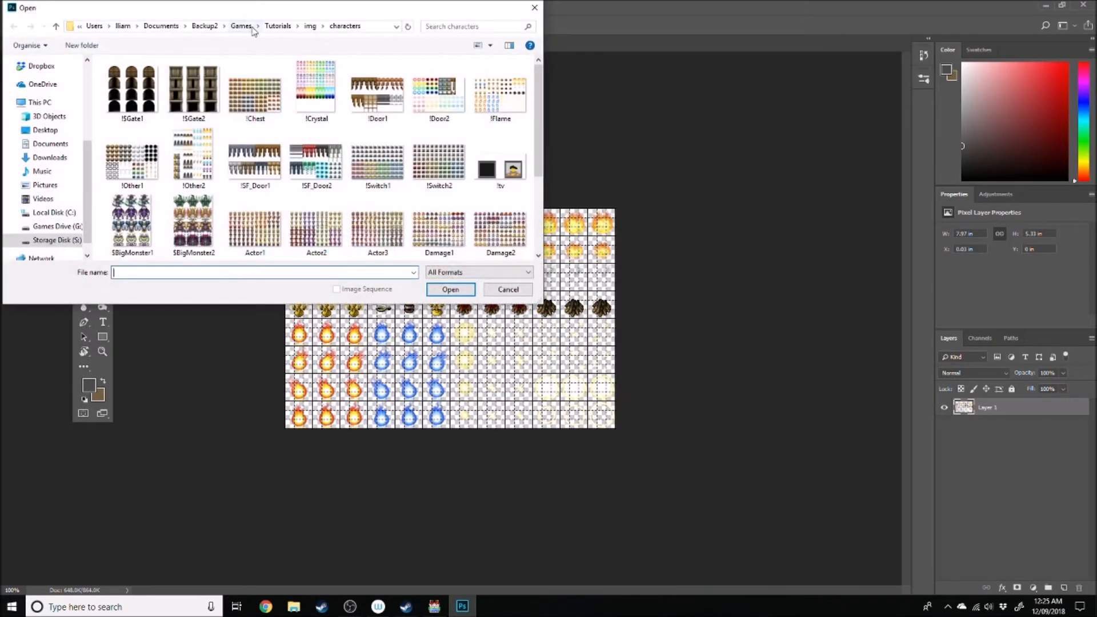
pyautogui.click(309, 26)
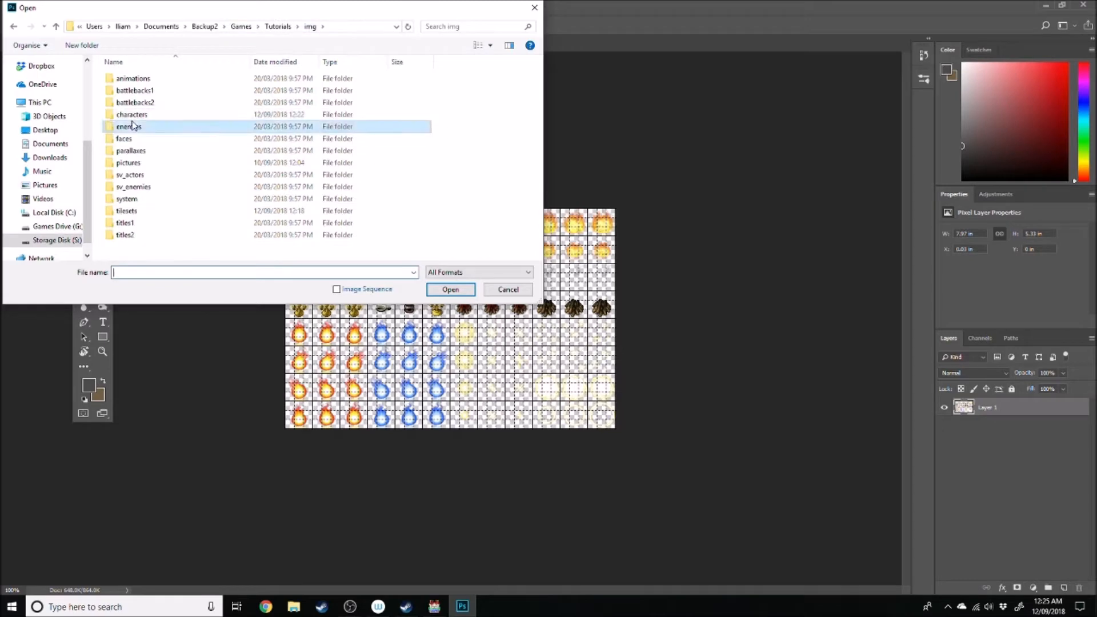
pyautogui.doubleClick(131, 114)
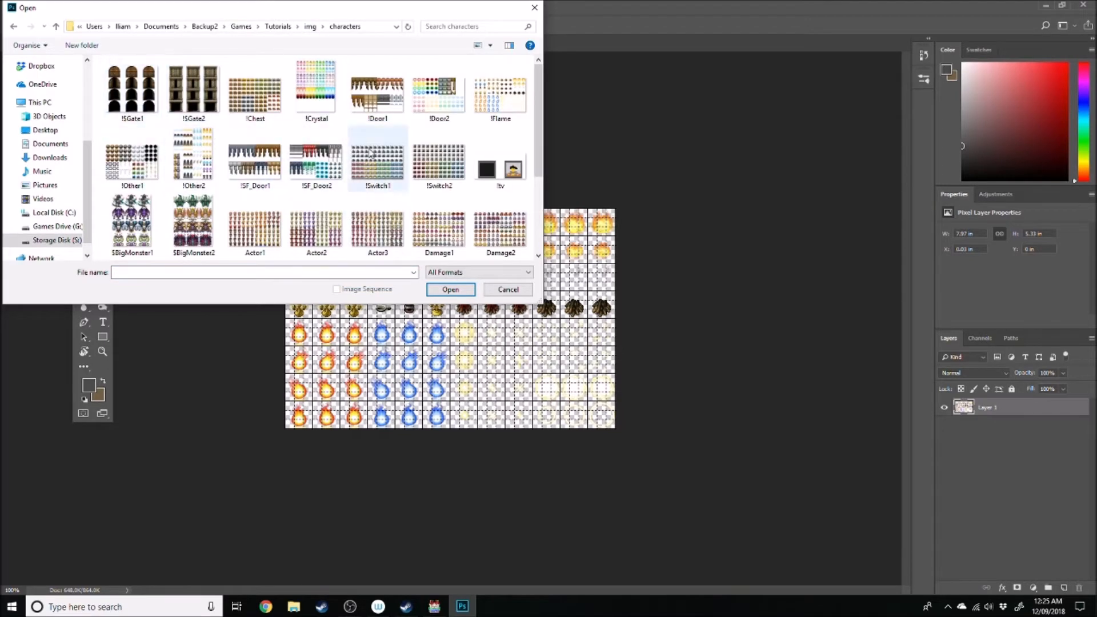
pyautogui.scroll(-3)
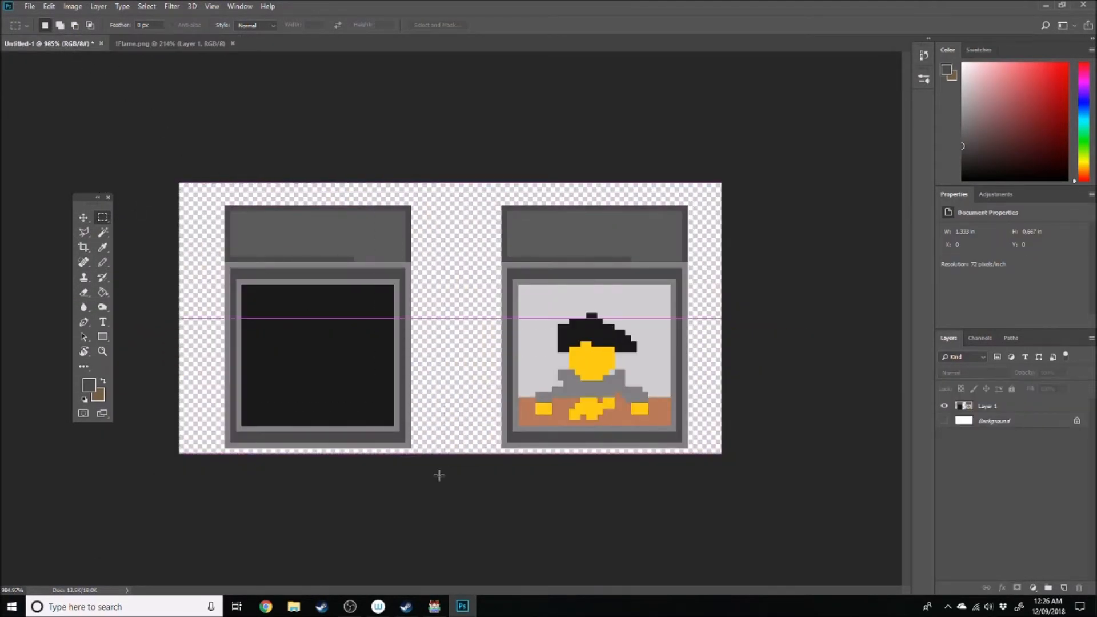
# - Paste the off and on TV frames into the !Flame sheet's top-left cells, stacked vertically
pyautogui.click(169, 43)
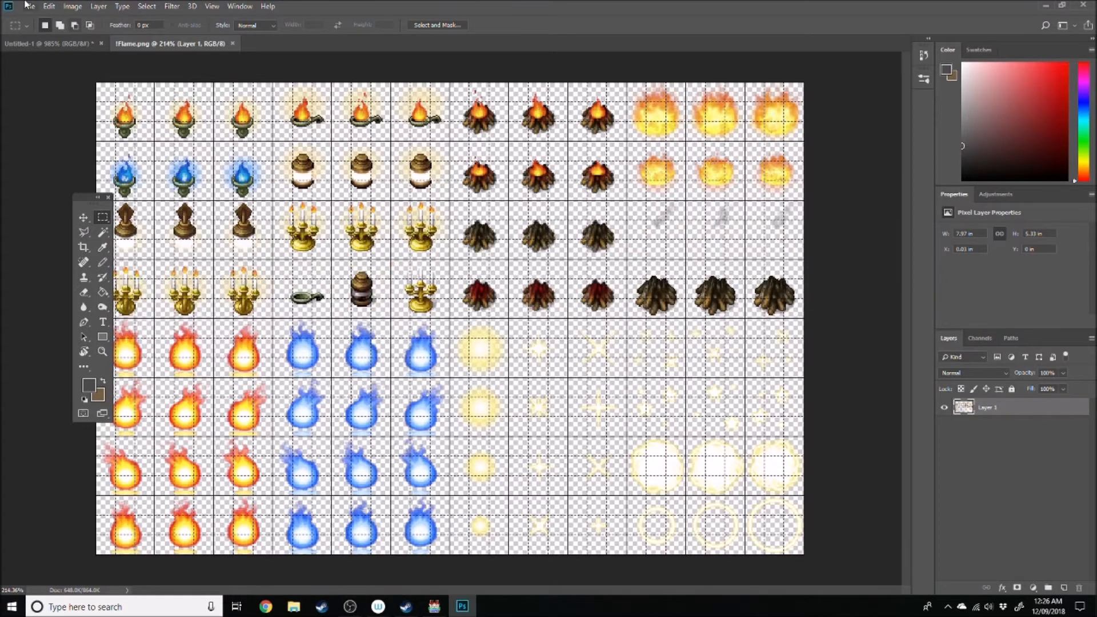
pyautogui.click(42, 43)
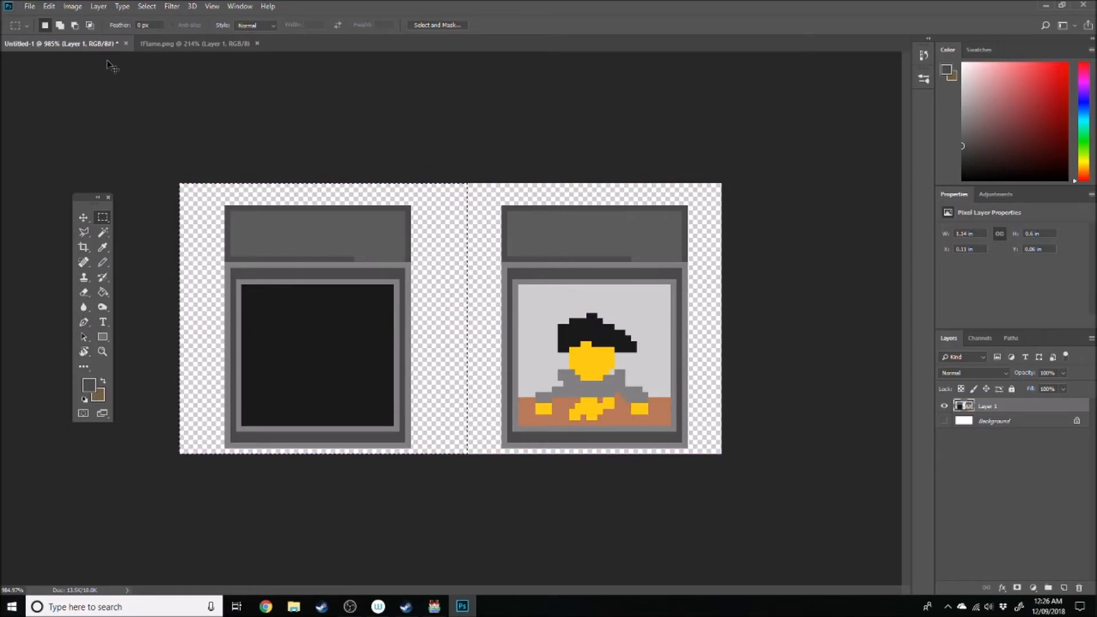
pyautogui.click(196, 43)
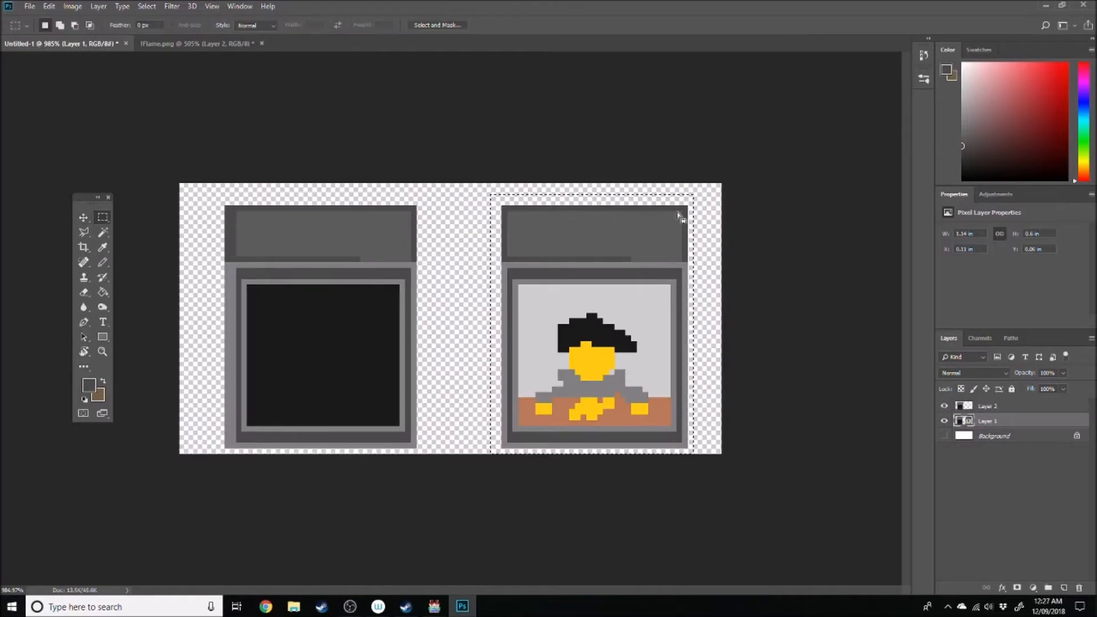
pyautogui.click(196, 43)
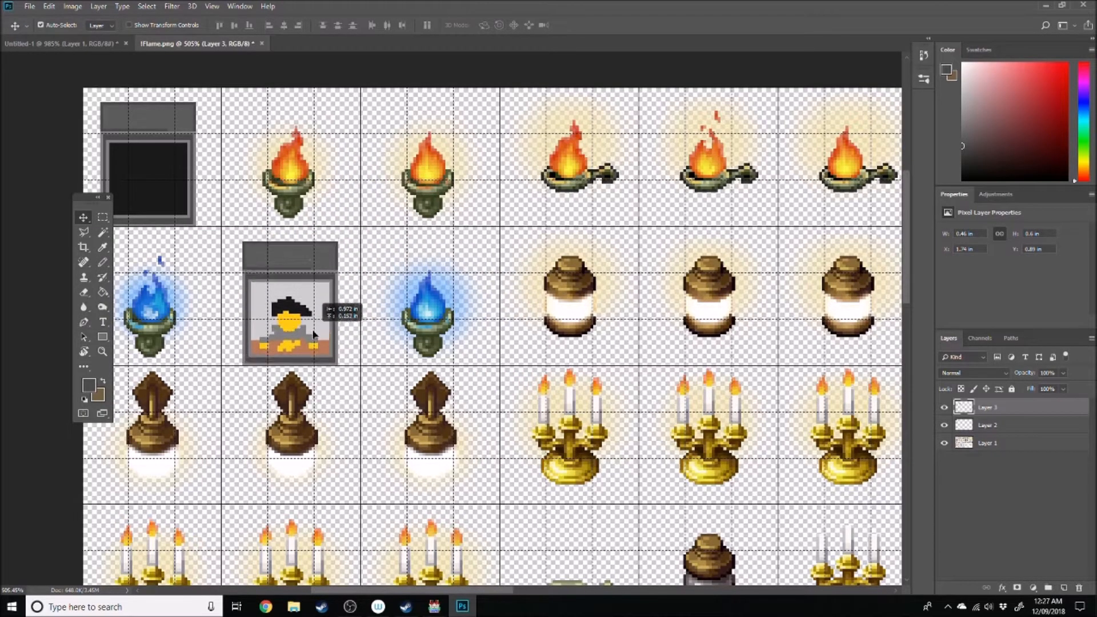
pyautogui.click(987, 424)
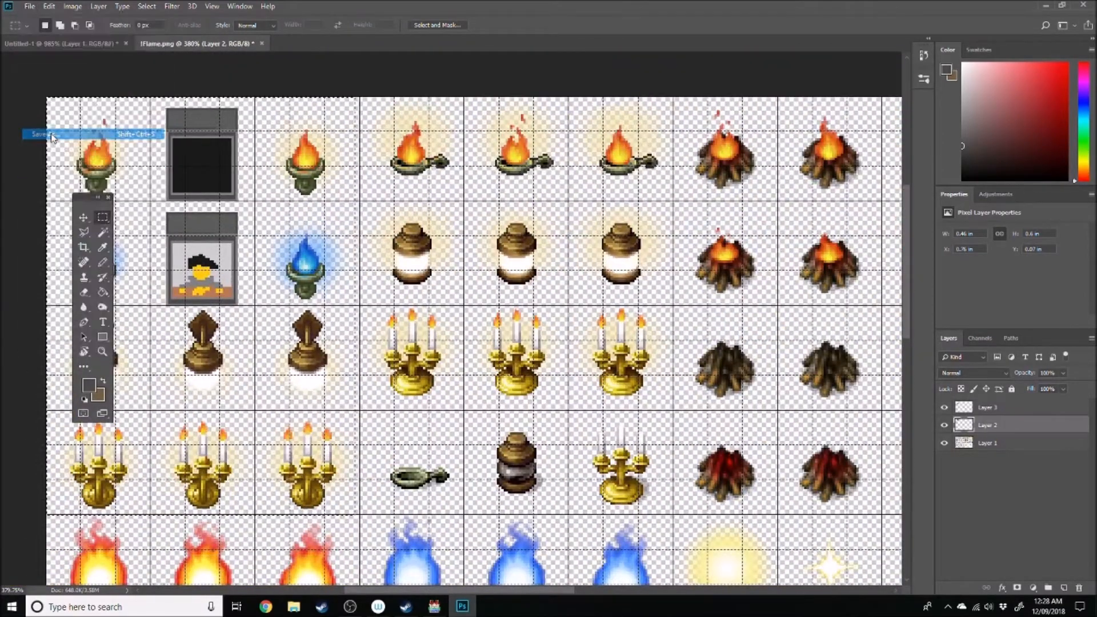
# - Save a copy of the edited sheet as !TB in img/characters and return to RPG Maker MV
pyautogui.click(53, 134)
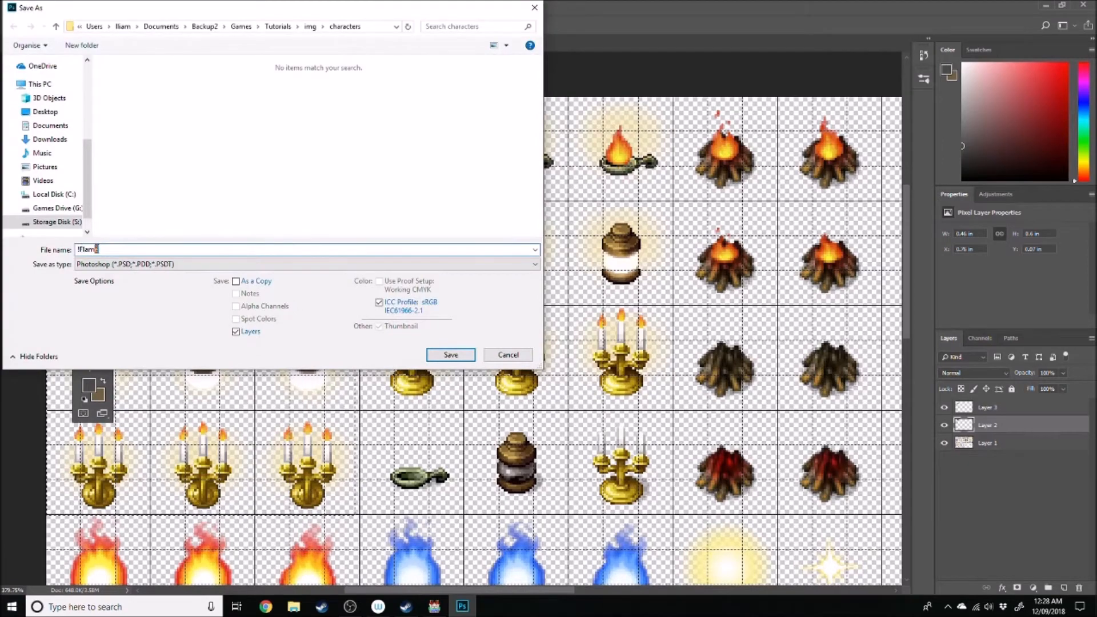
pyautogui.click(449, 355)
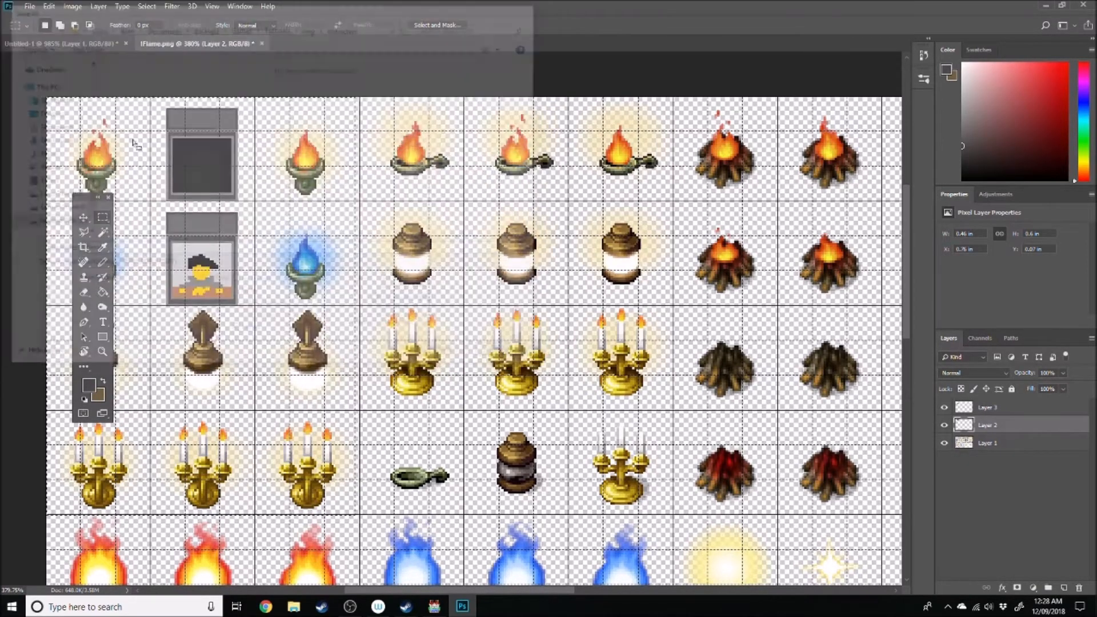
pyautogui.click(29, 6)
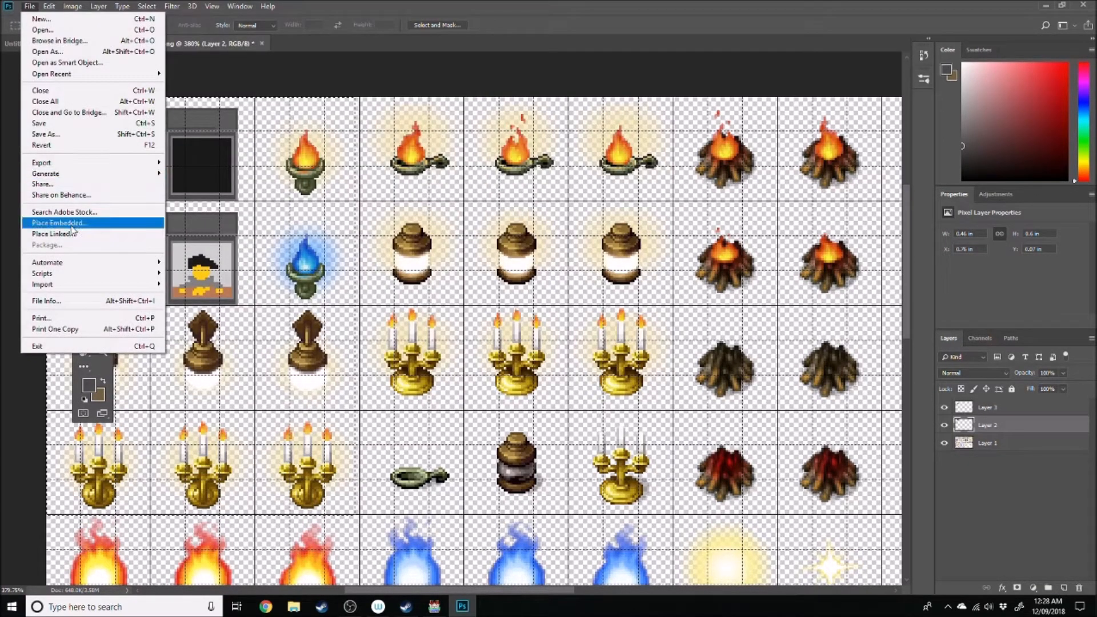
pyautogui.moveTo(41, 161)
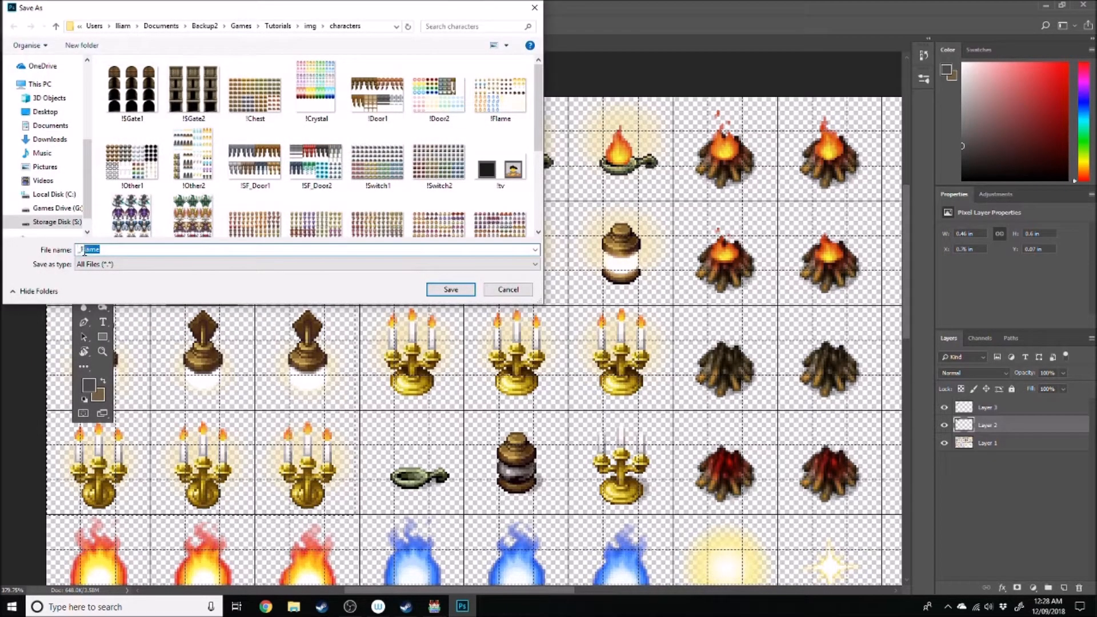
pyautogui.write('_TB')
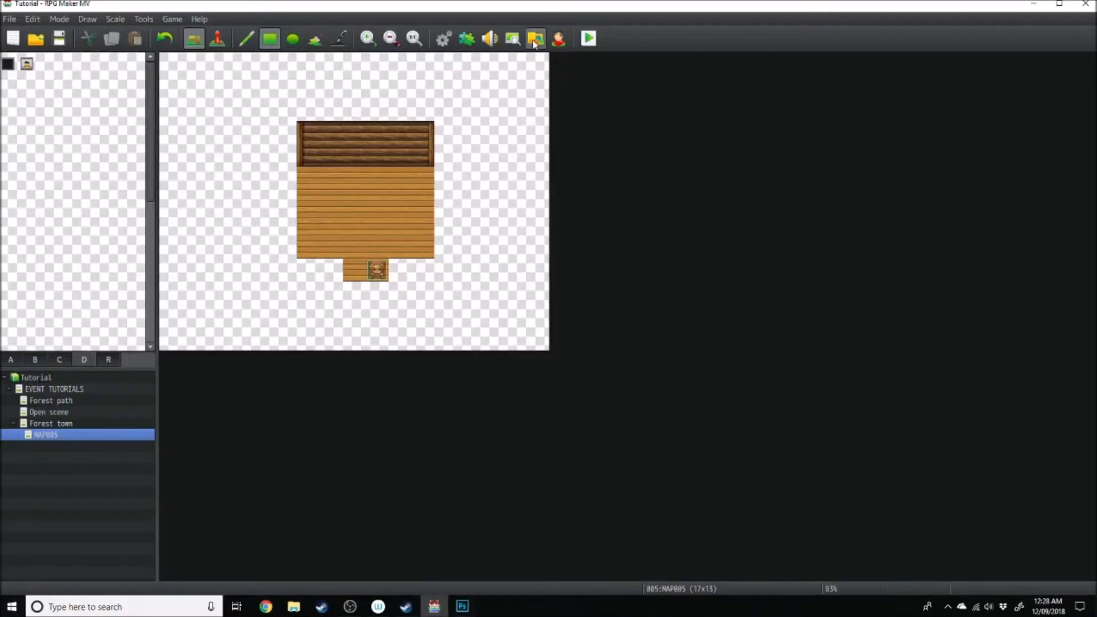
pyautogui.click(535, 38)
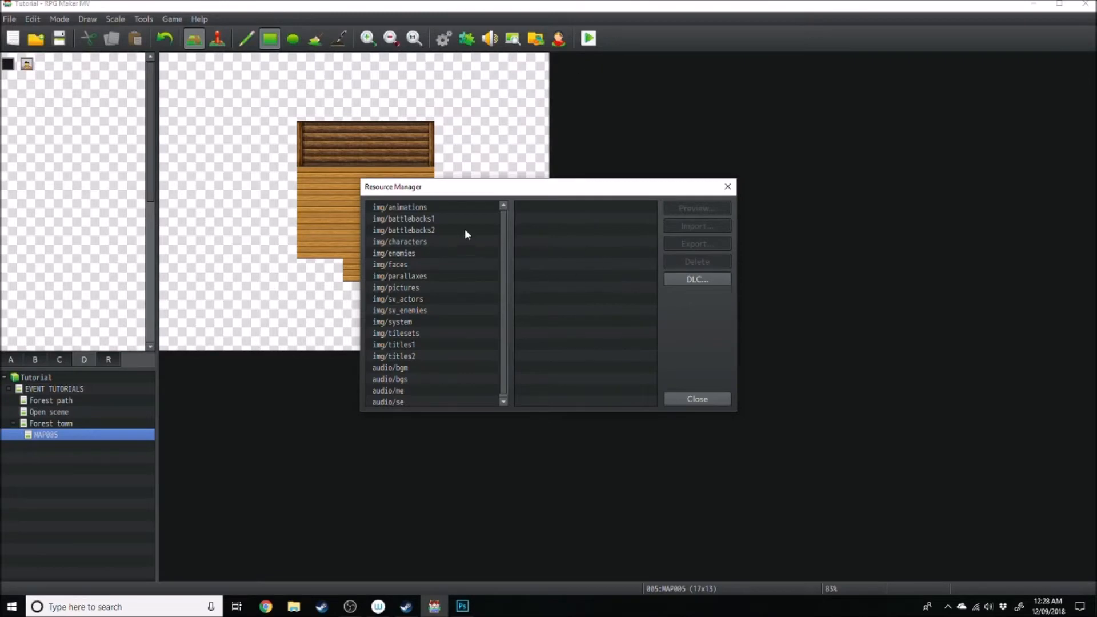
pyautogui.click(395, 333)
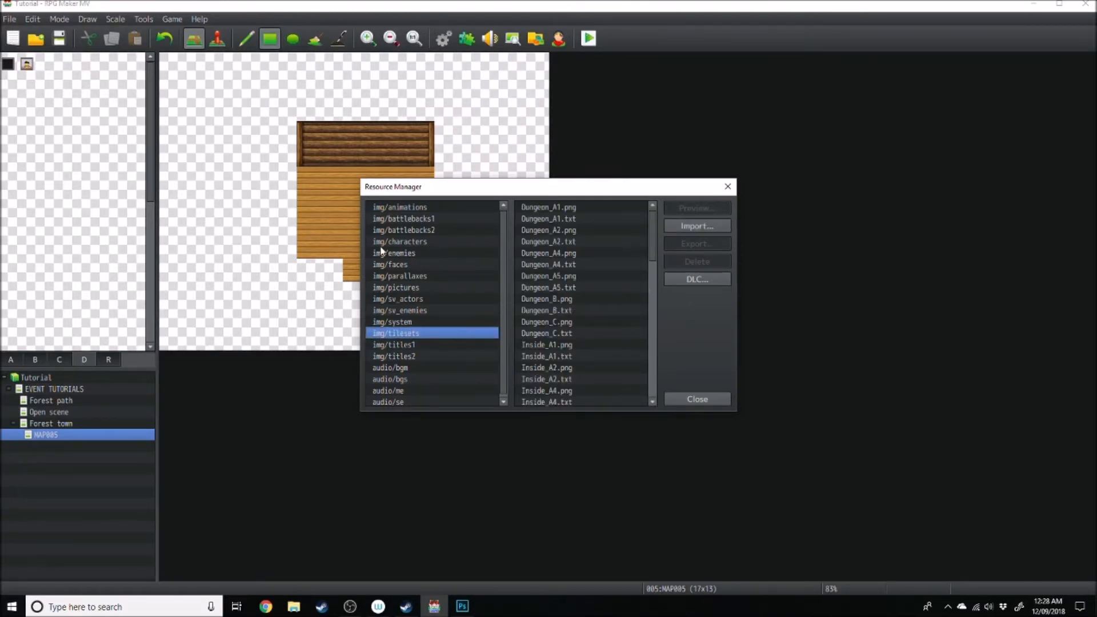
pyautogui.click(695, 225)
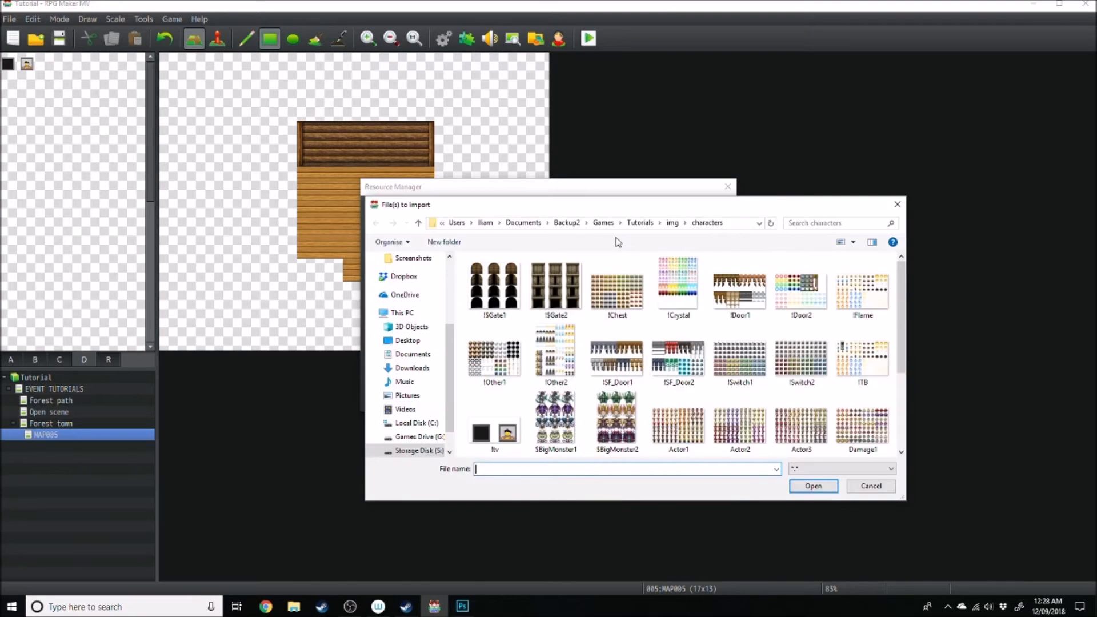
pyautogui.scroll(-3)
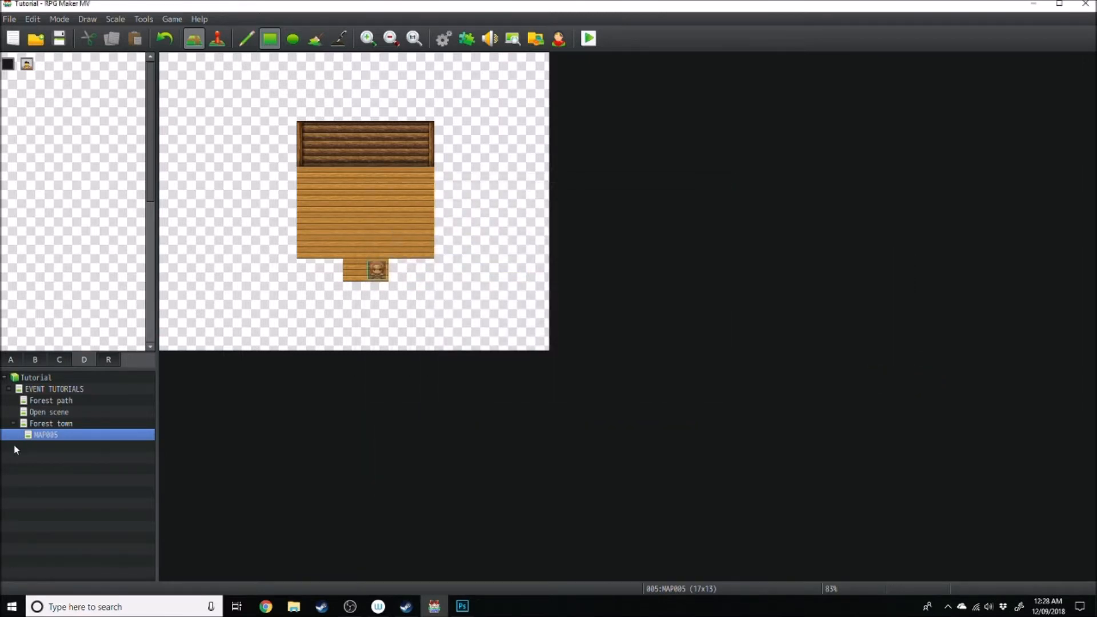
# - Browse the image sheets and select the !TB sheet for the event
pyautogui.click(217, 38)
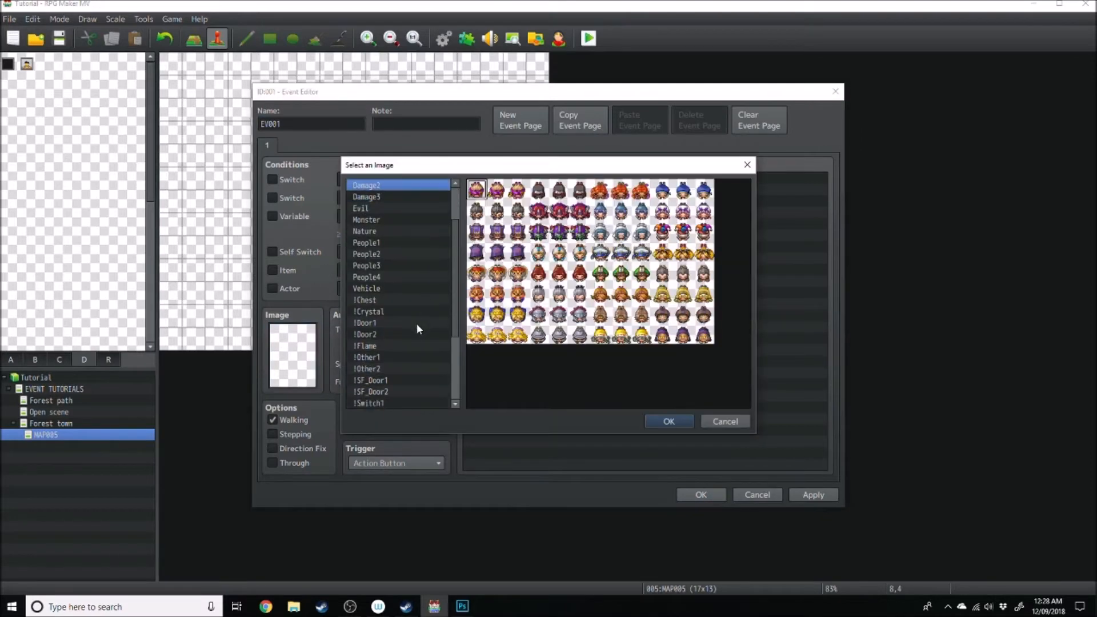
pyautogui.click(365, 346)
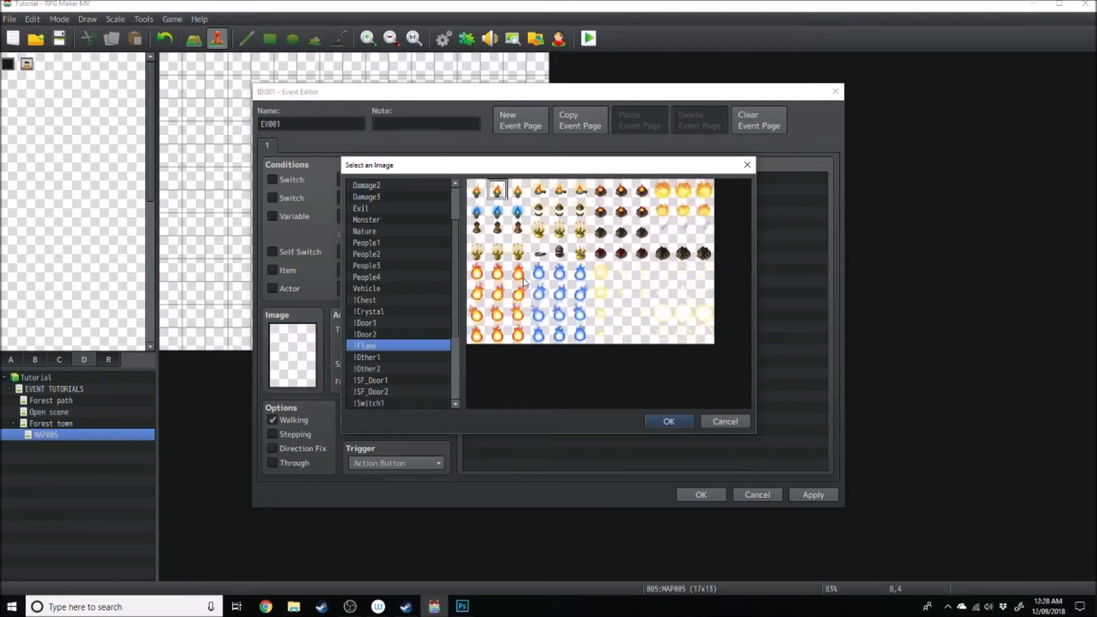
pyautogui.click(370, 334)
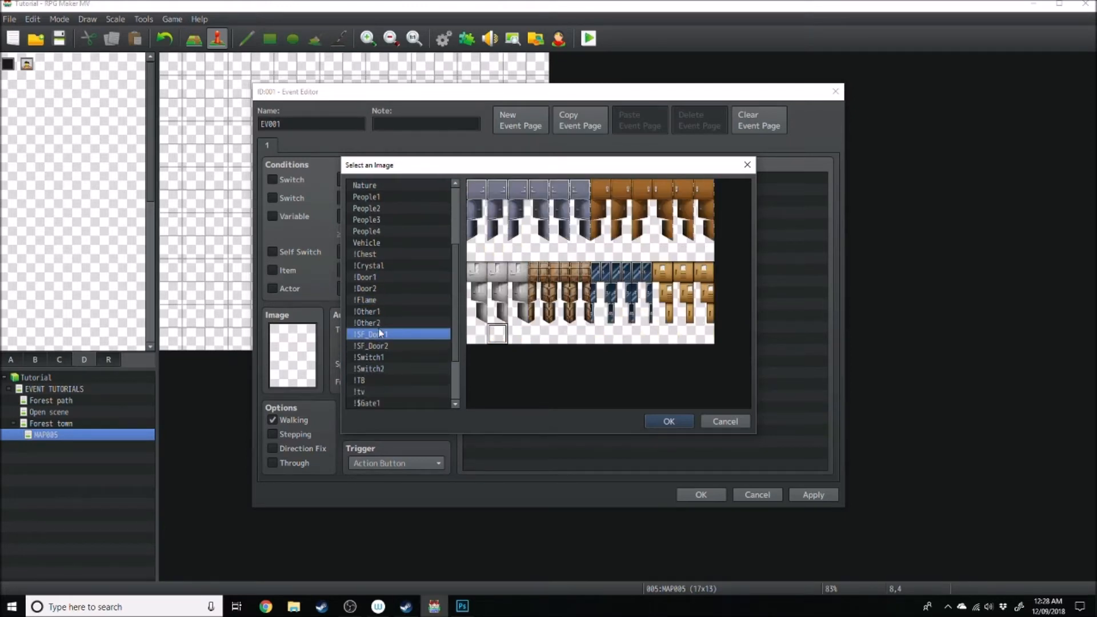
pyautogui.click(360, 380)
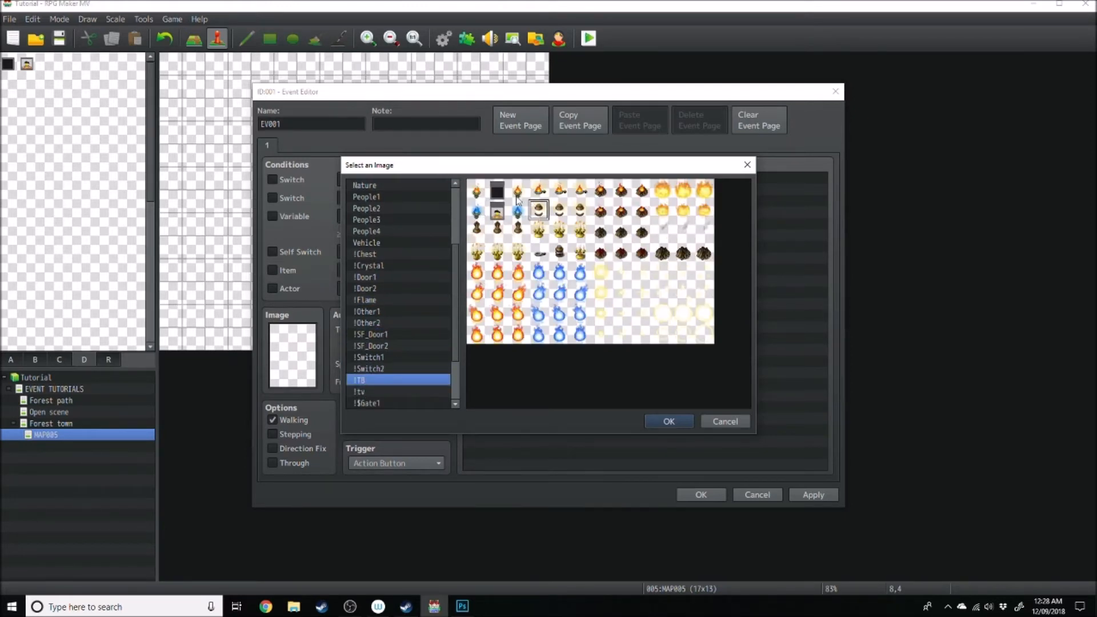
# - Assign the dark switched-off TV tile to the event and close the Event Editor
pyautogui.click(496, 191)
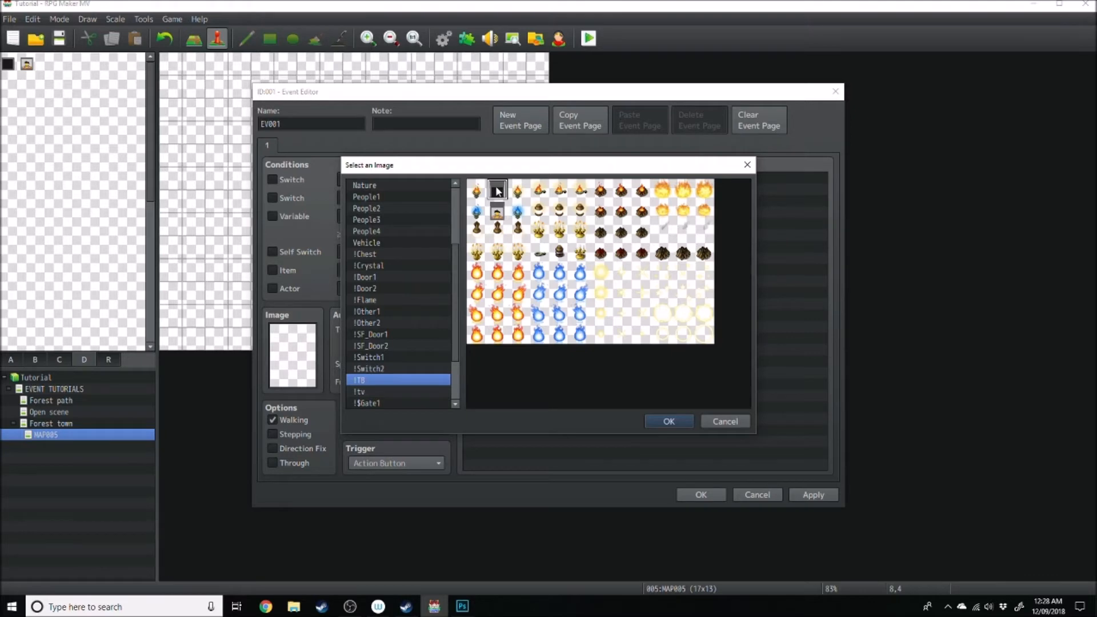
pyautogui.click(666, 420)
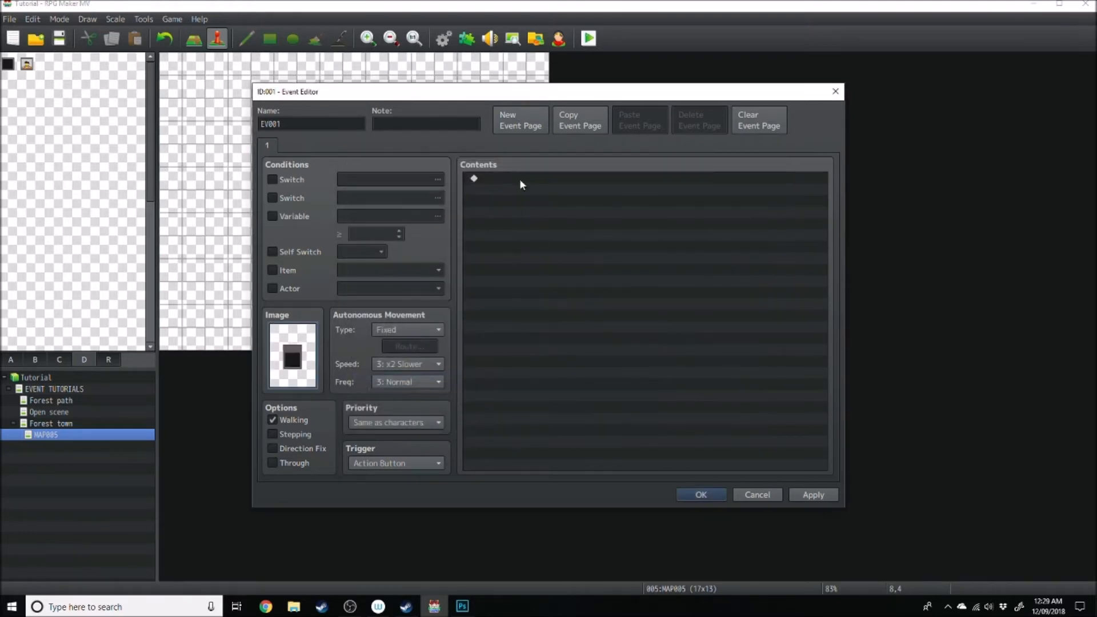
pyautogui.click(700, 495)
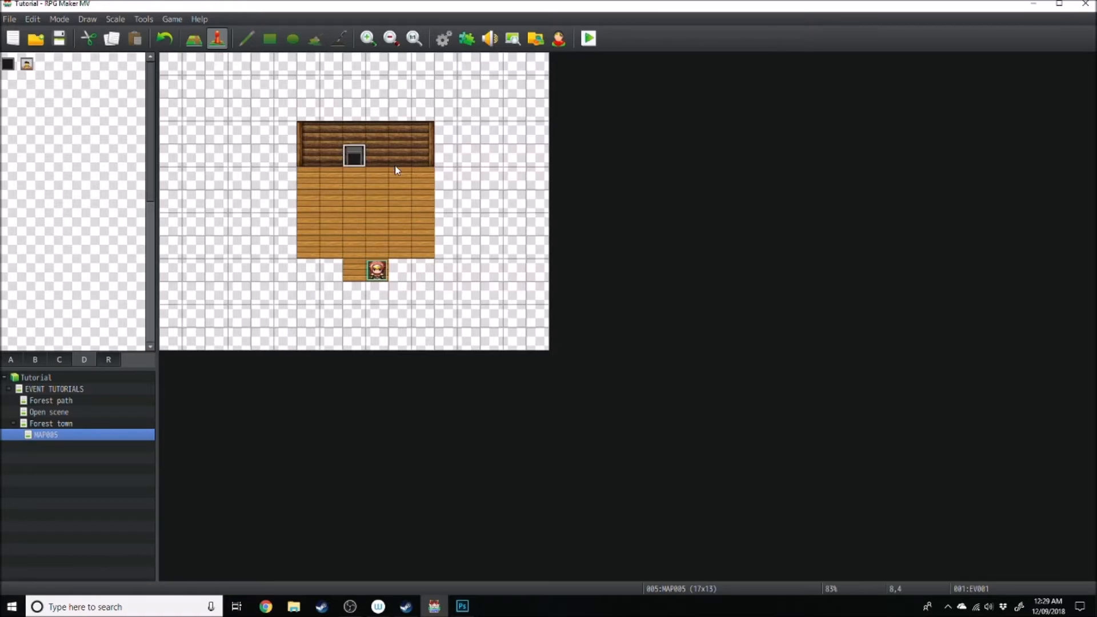
# - Reopen the TV event and review its image and action-button trigger
pyautogui.doubleClick(353, 155)
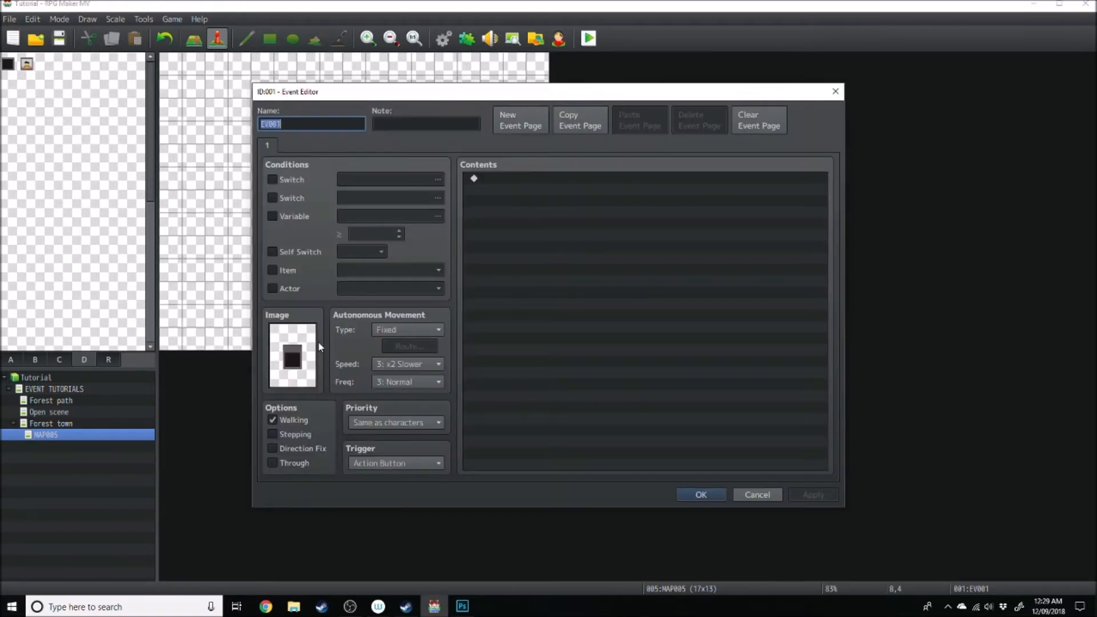
pyautogui.click(291, 356)
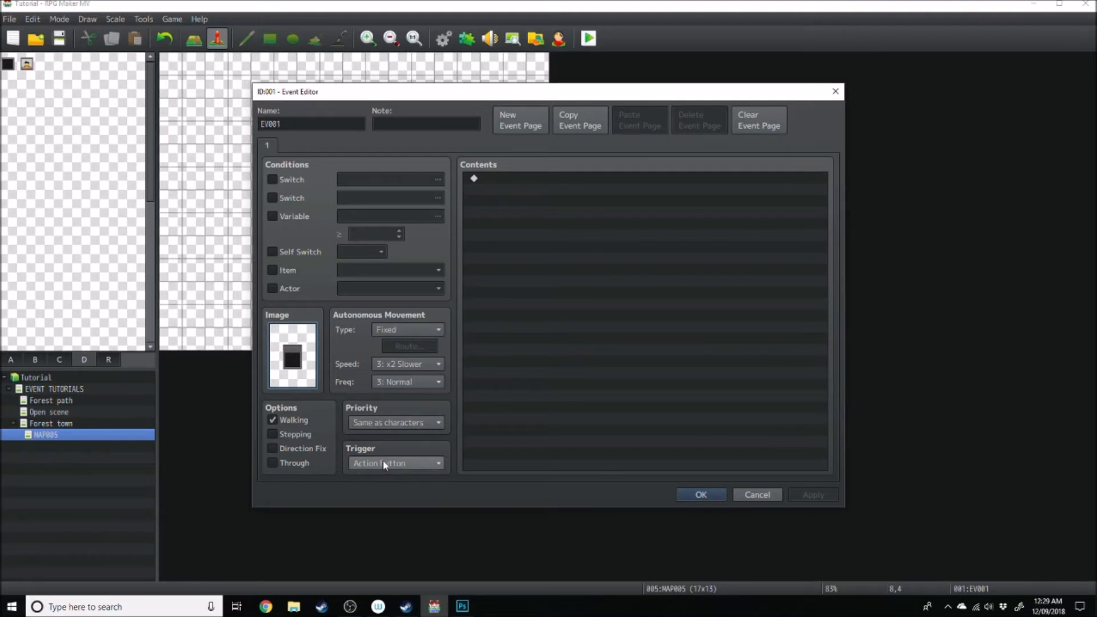
pyautogui.click(292, 356)
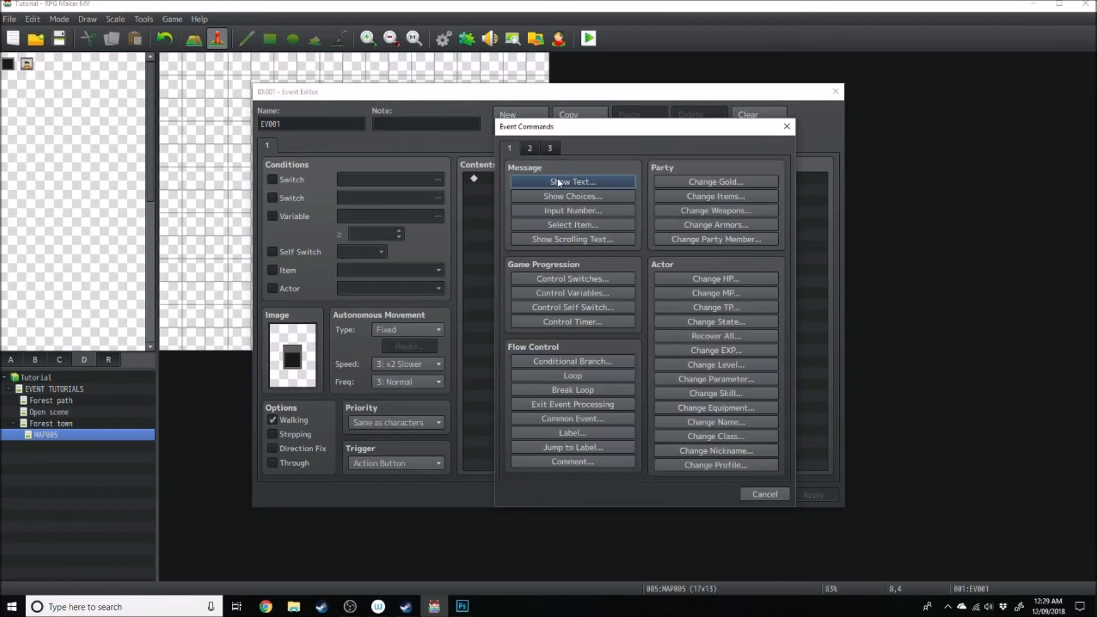
pyautogui.moveTo(567, 165)
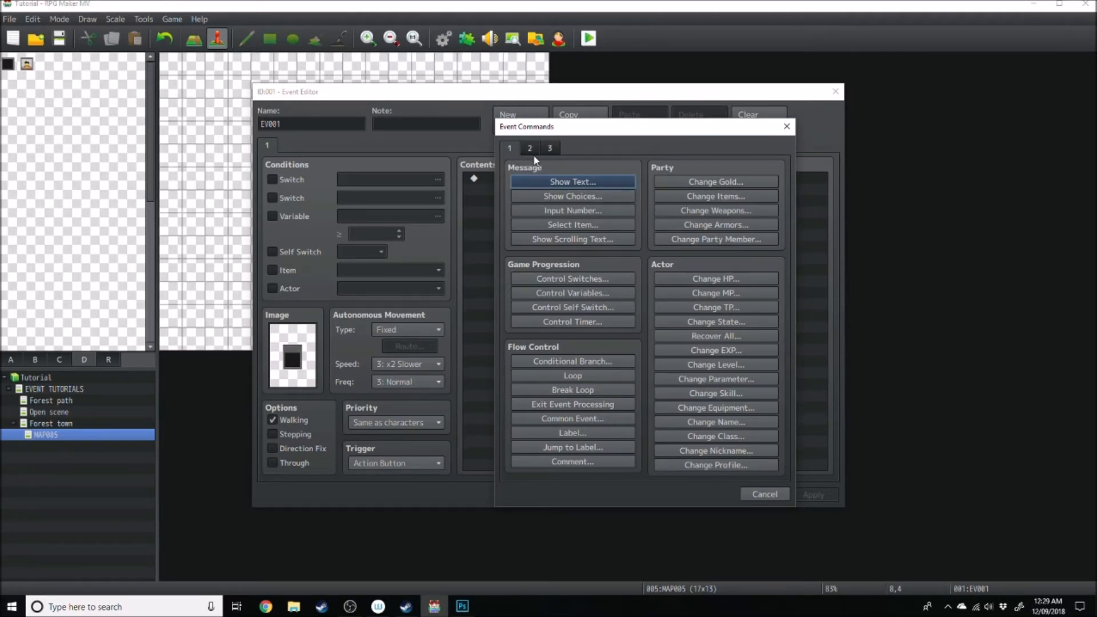
# - Add a Set Movement Route command for This Event turning it left
pyautogui.click(529, 147)
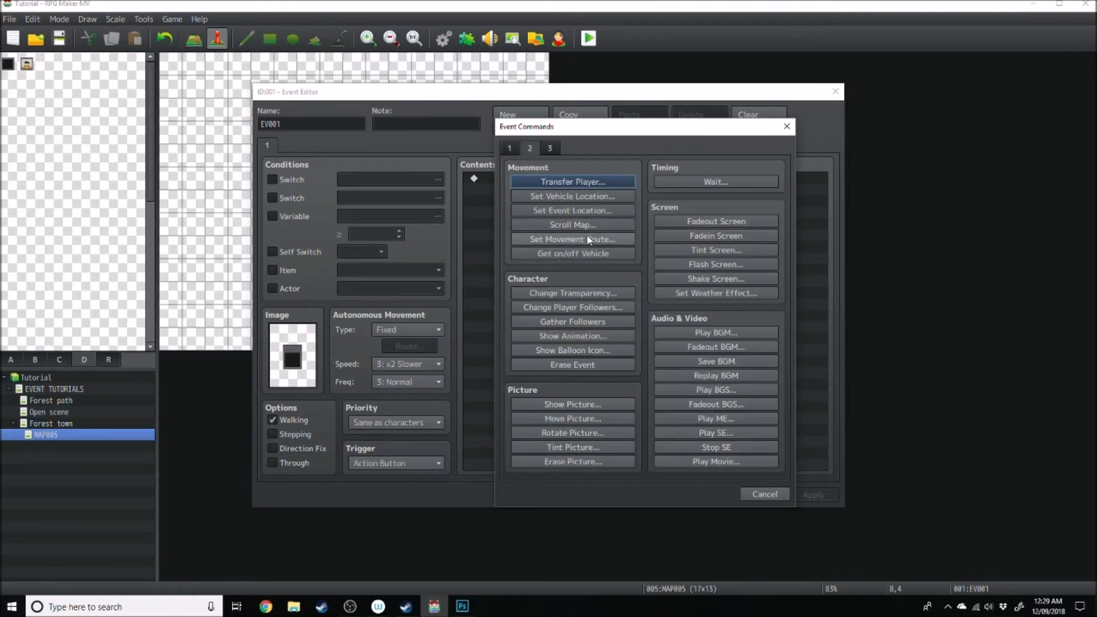
pyautogui.click(571, 239)
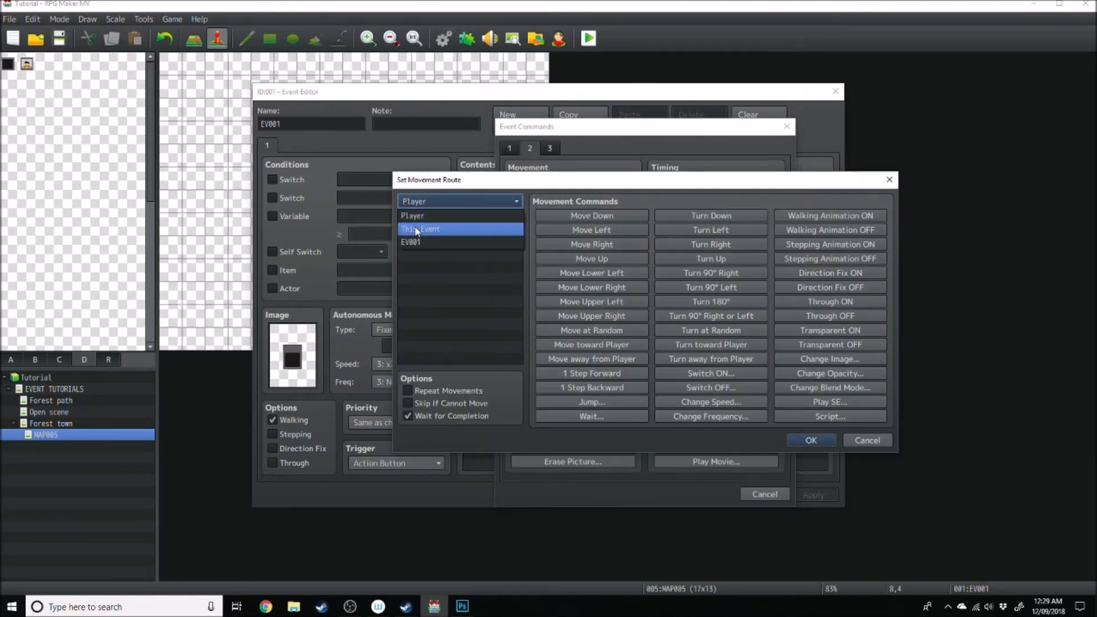
pyautogui.click(710, 229)
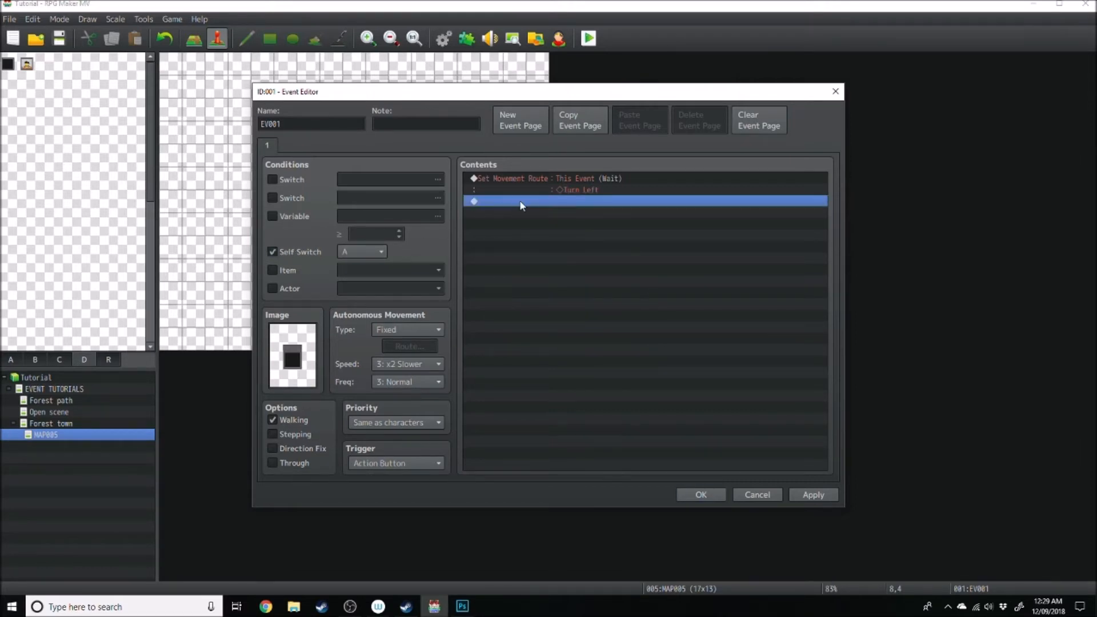
# - Add a Control Self Switch command setting A to ON
pyautogui.doubleClick(644, 201)
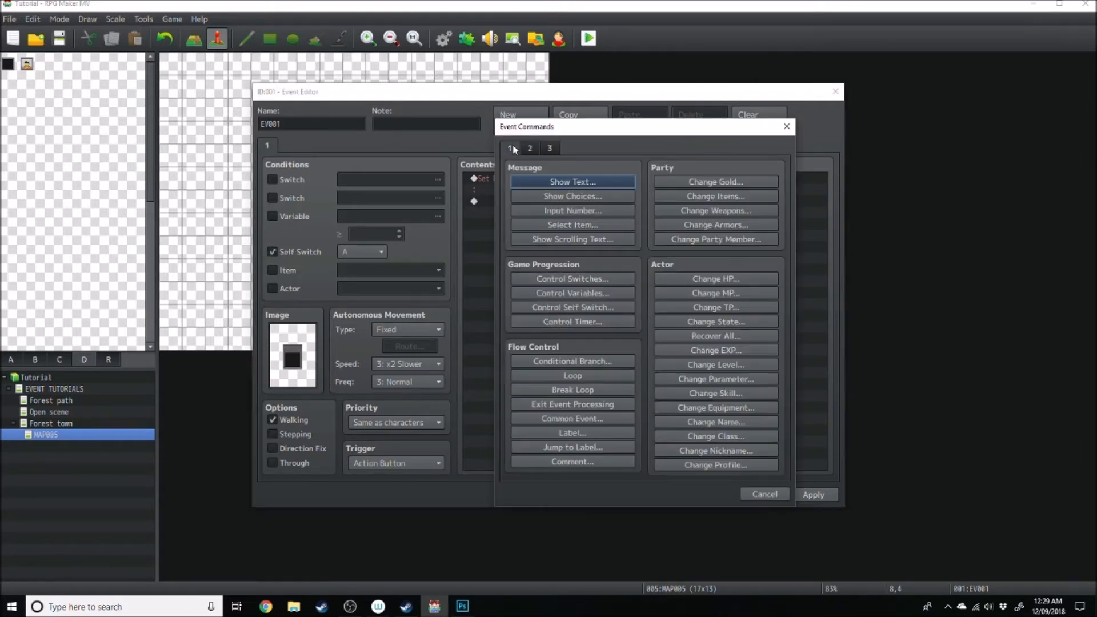
pyautogui.click(571, 307)
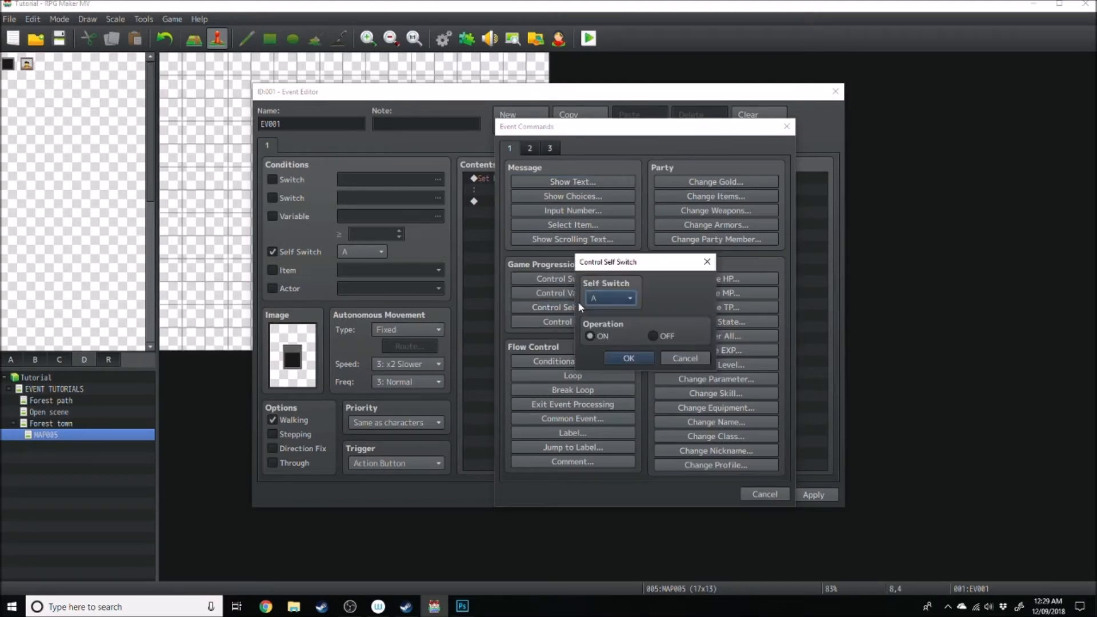
pyautogui.click(628, 357)
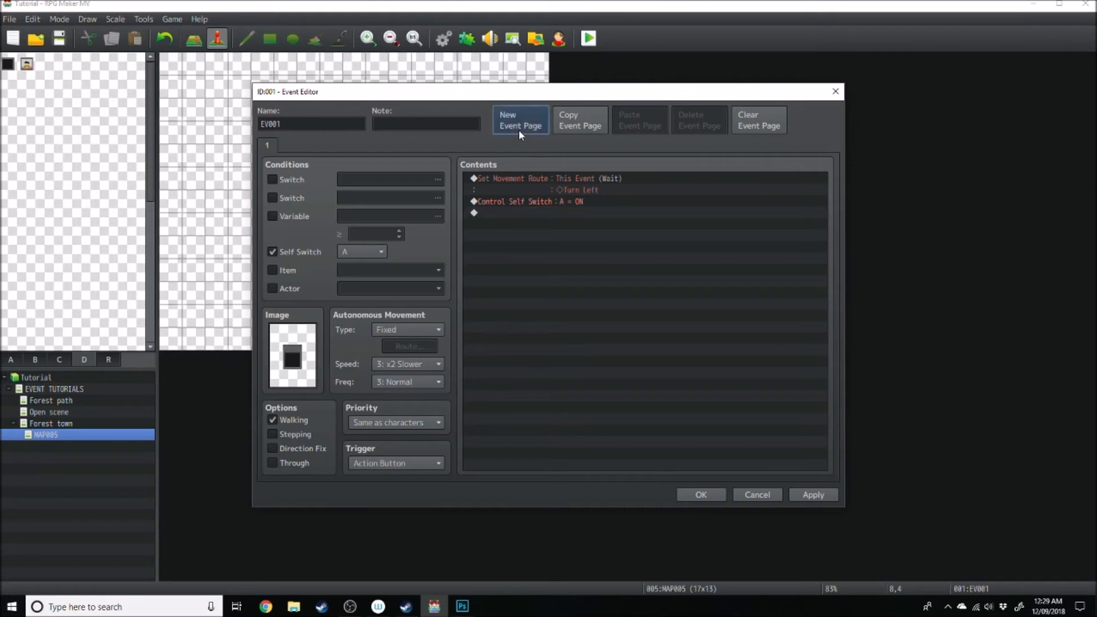
# - Add a second event page conditioned on self switch A with the TV image
pyautogui.click(519, 119)
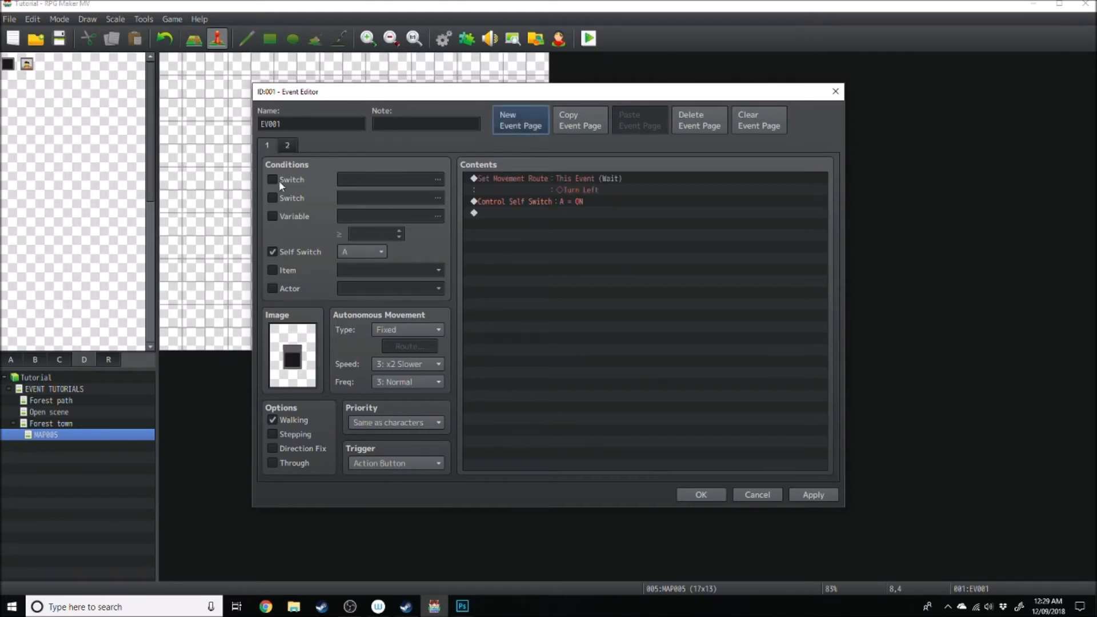
pyautogui.click(272, 251)
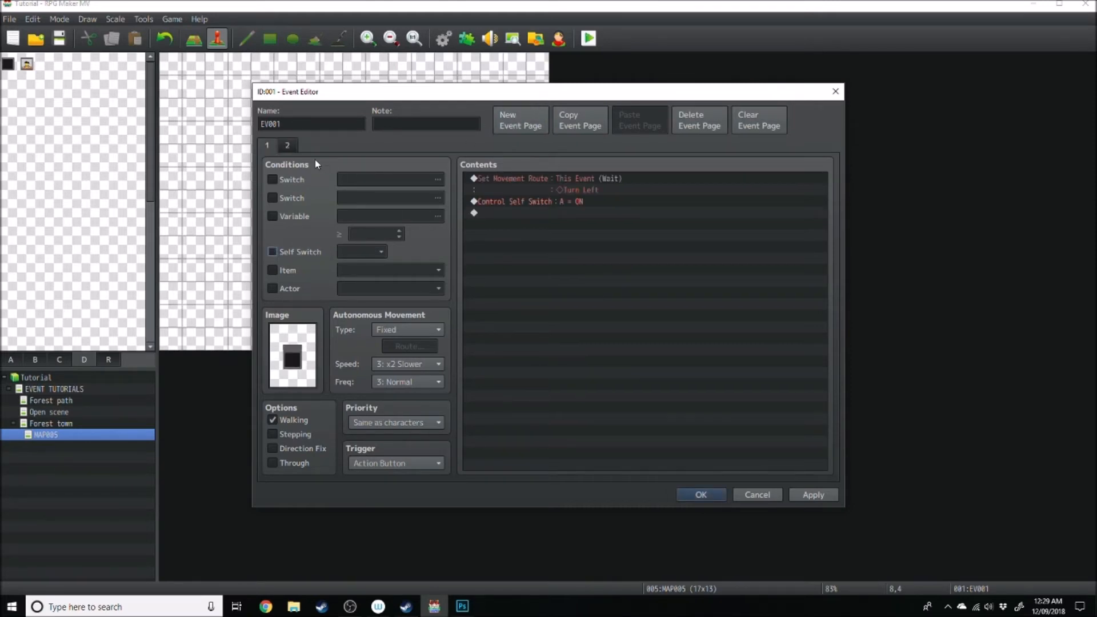
pyautogui.click(287, 145)
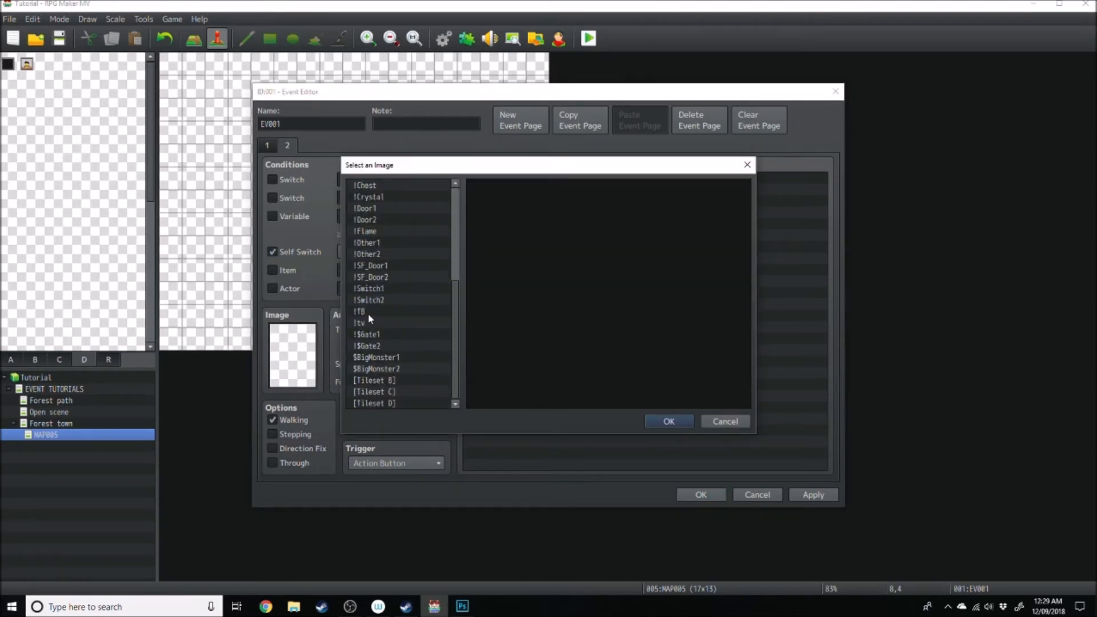
pyautogui.click(667, 421)
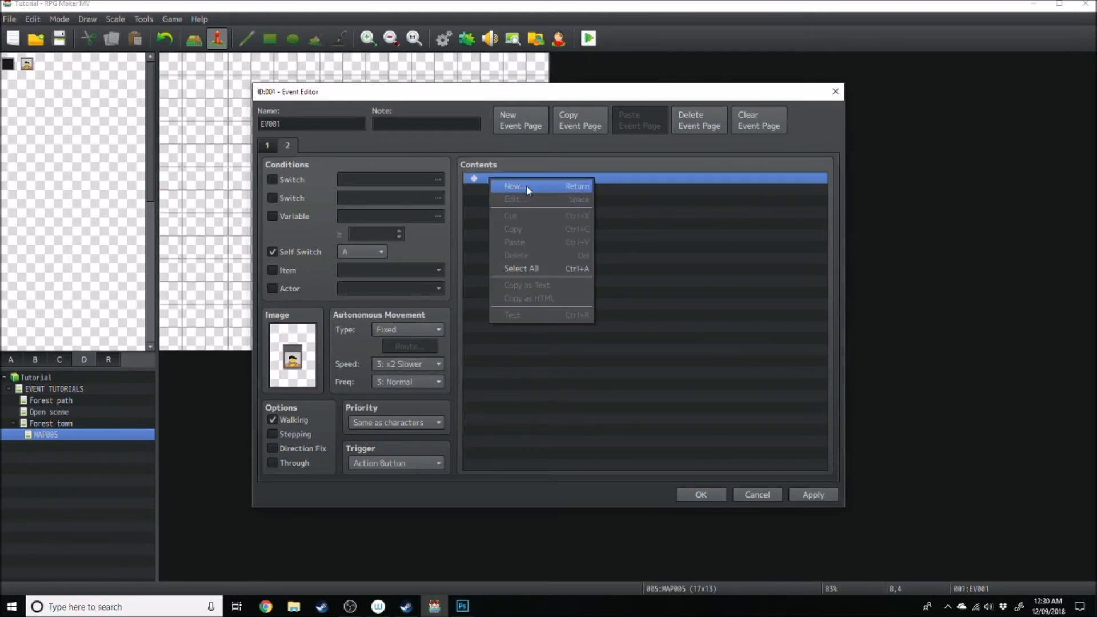
# - Add a Set Movement Route command turning the event down on page 2
pyautogui.click(513, 186)
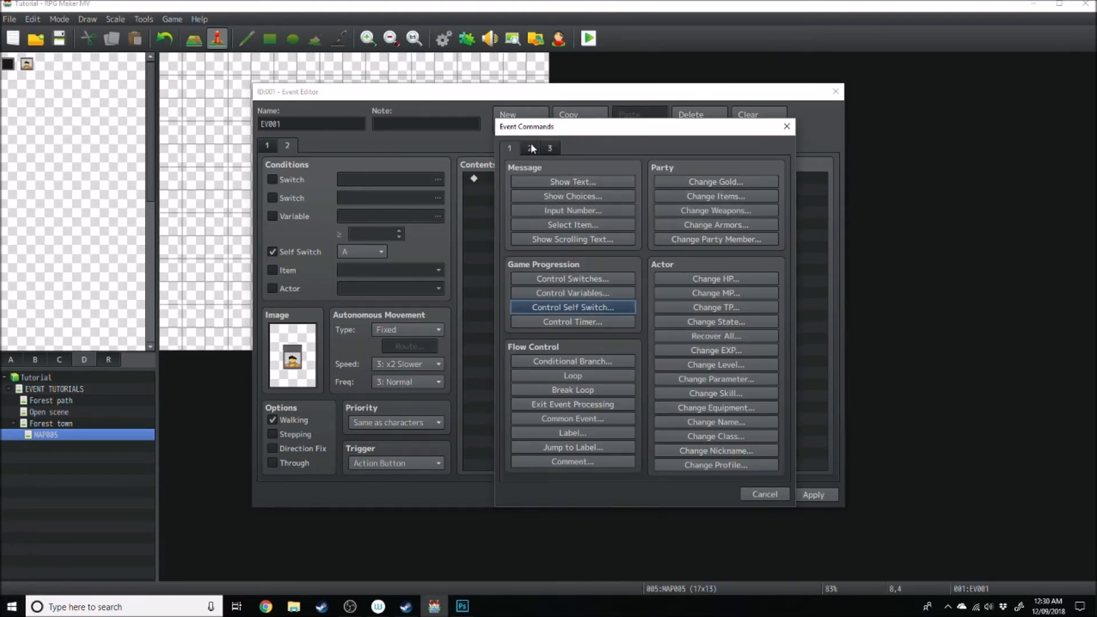
pyautogui.click(529, 148)
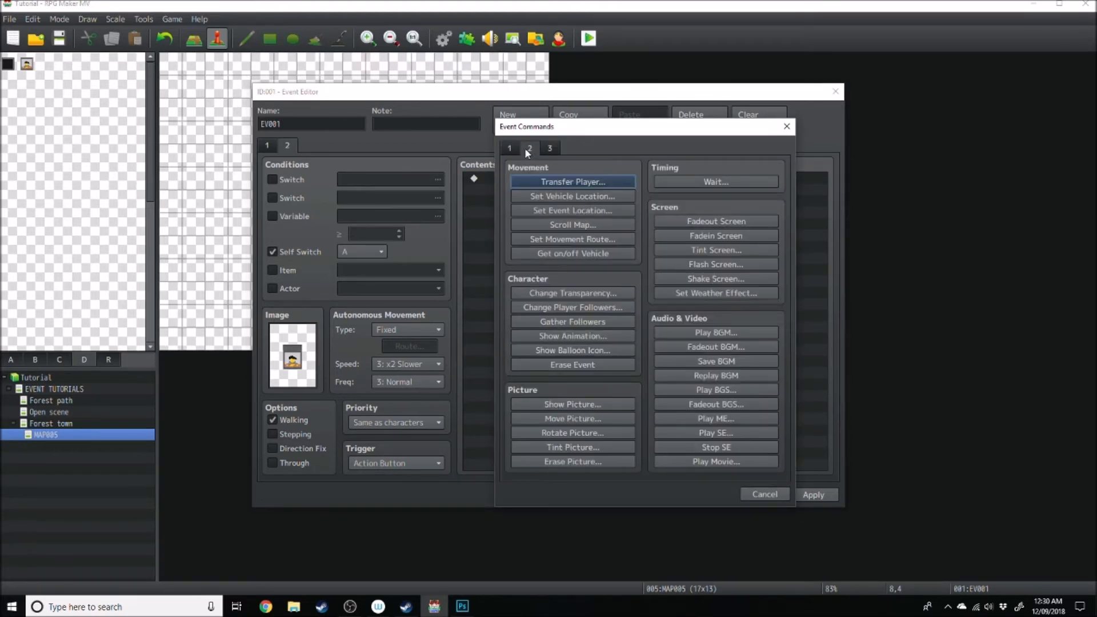
pyautogui.click(571, 239)
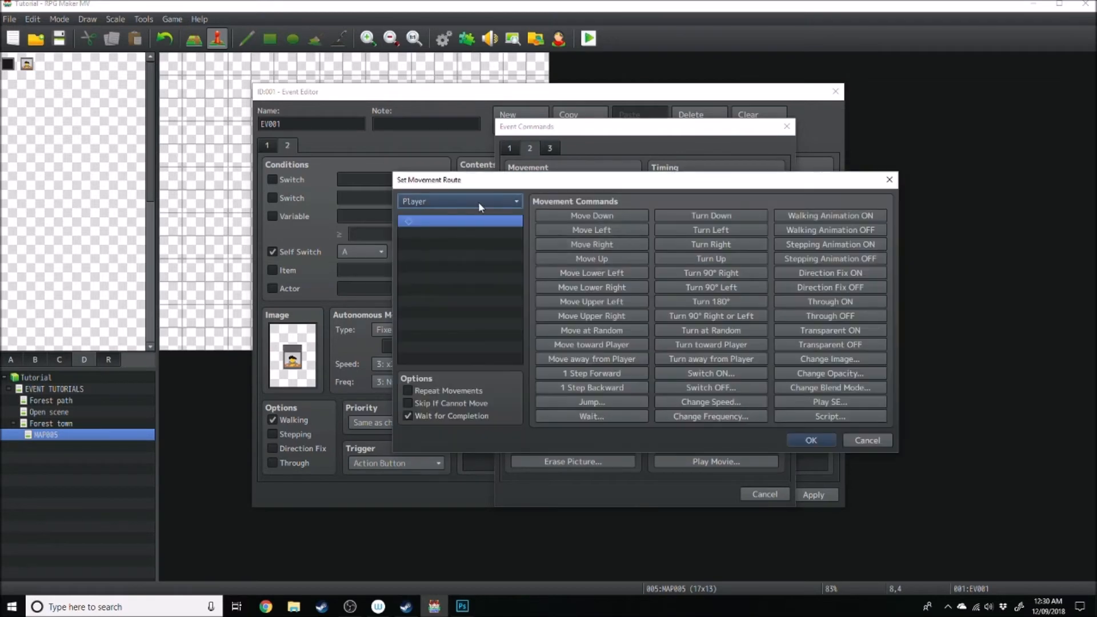
pyautogui.click(458, 202)
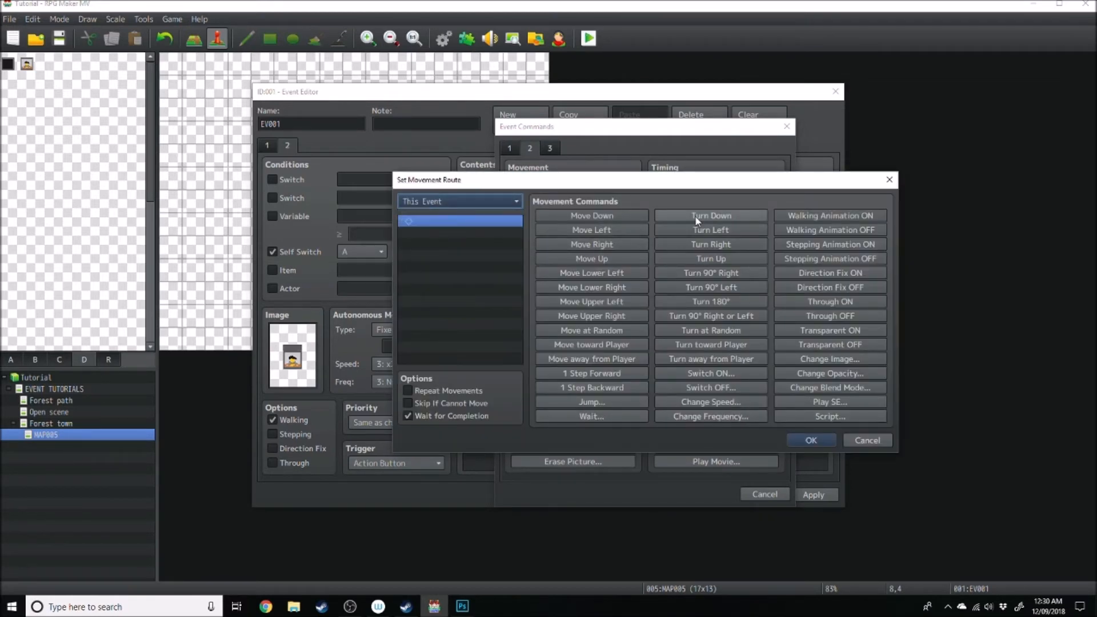
pyautogui.click(810, 440)
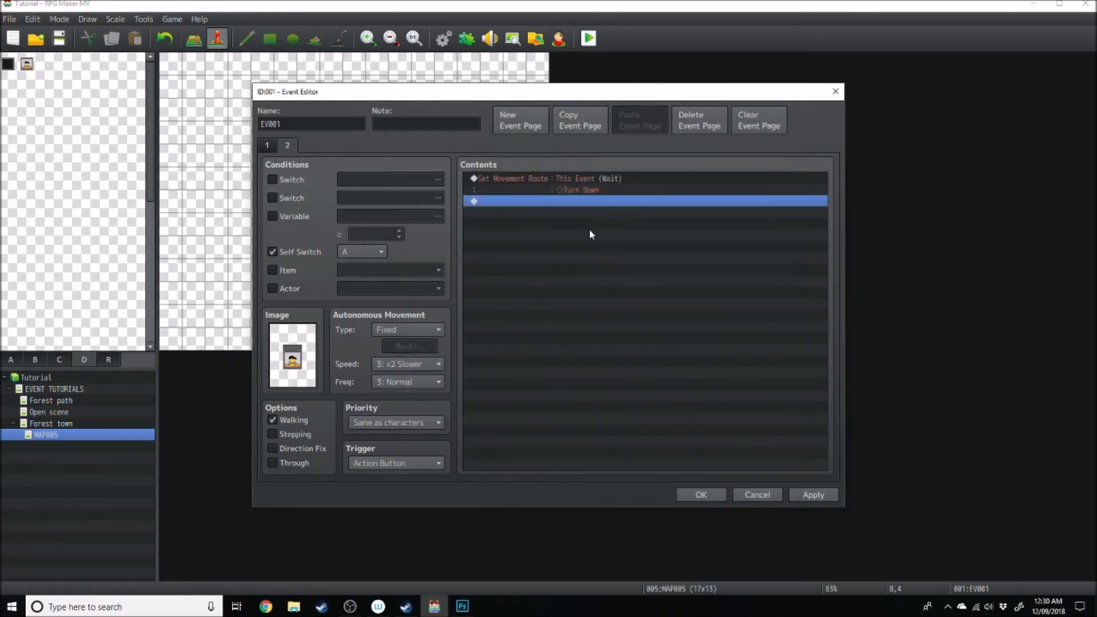
# - Add Control Self Switch A = OFF and close the Event Editor
pyautogui.doubleClick(590, 201)
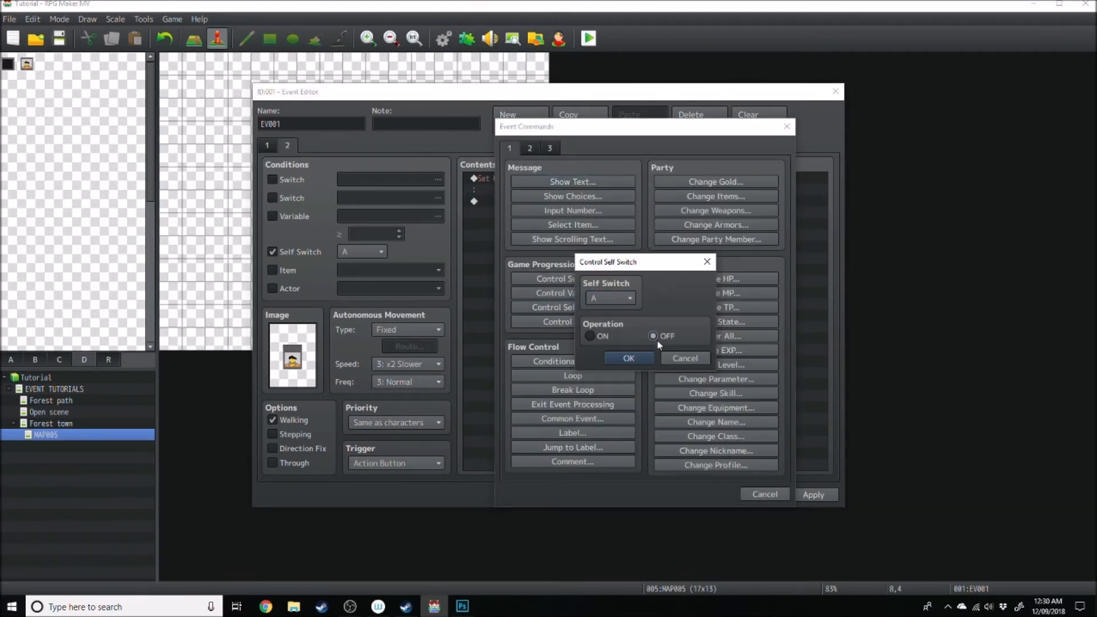
pyautogui.click(626, 357)
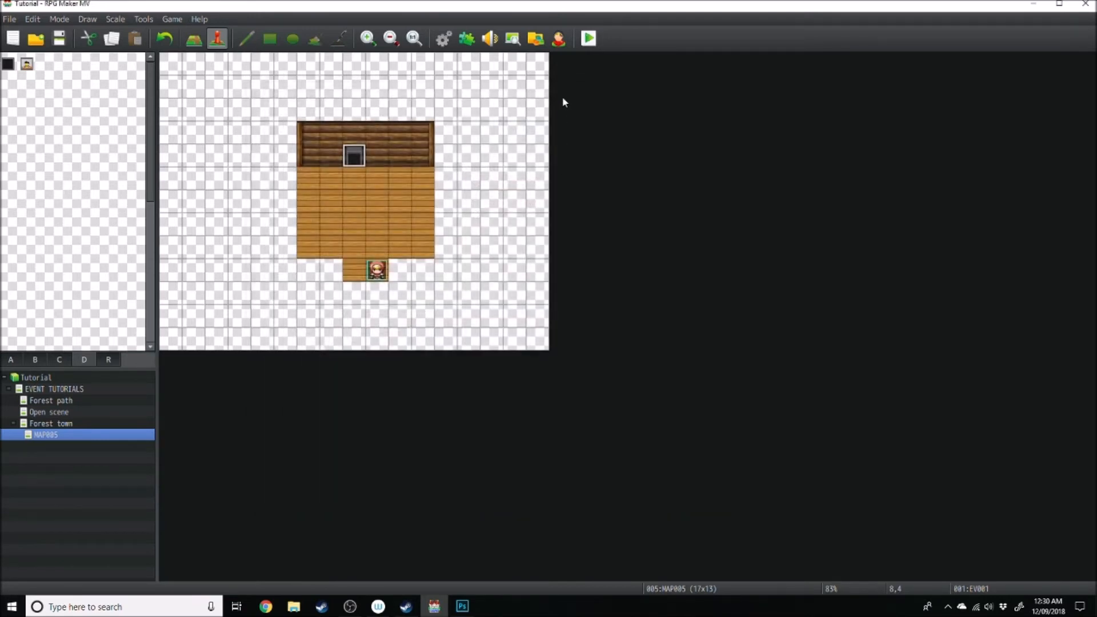
pyautogui.moveTo(626, 147)
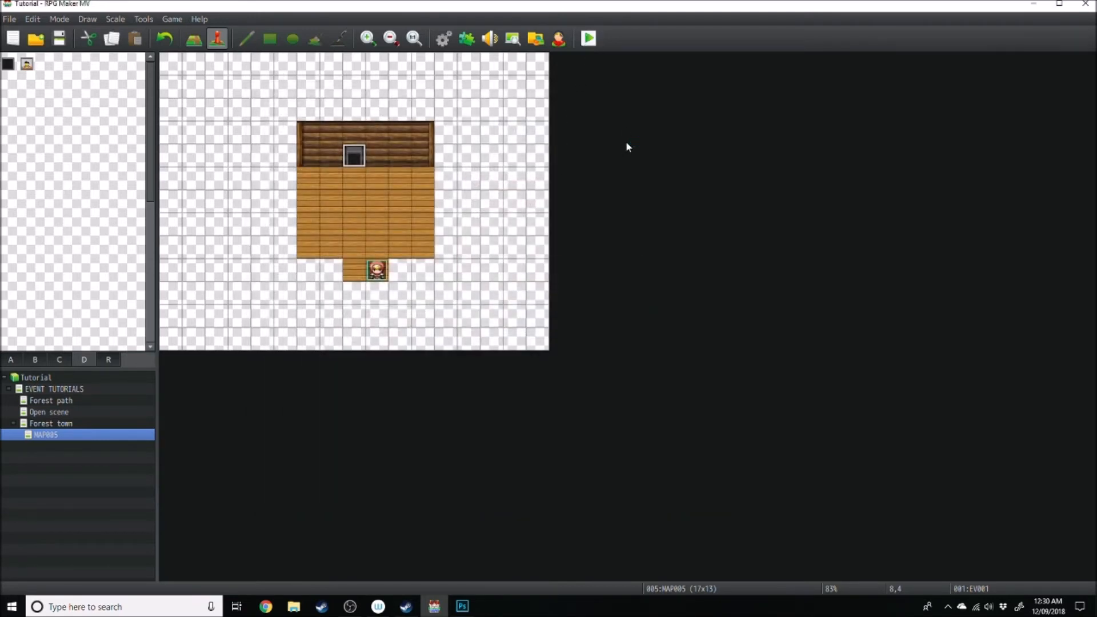
pyautogui.click(588, 39)
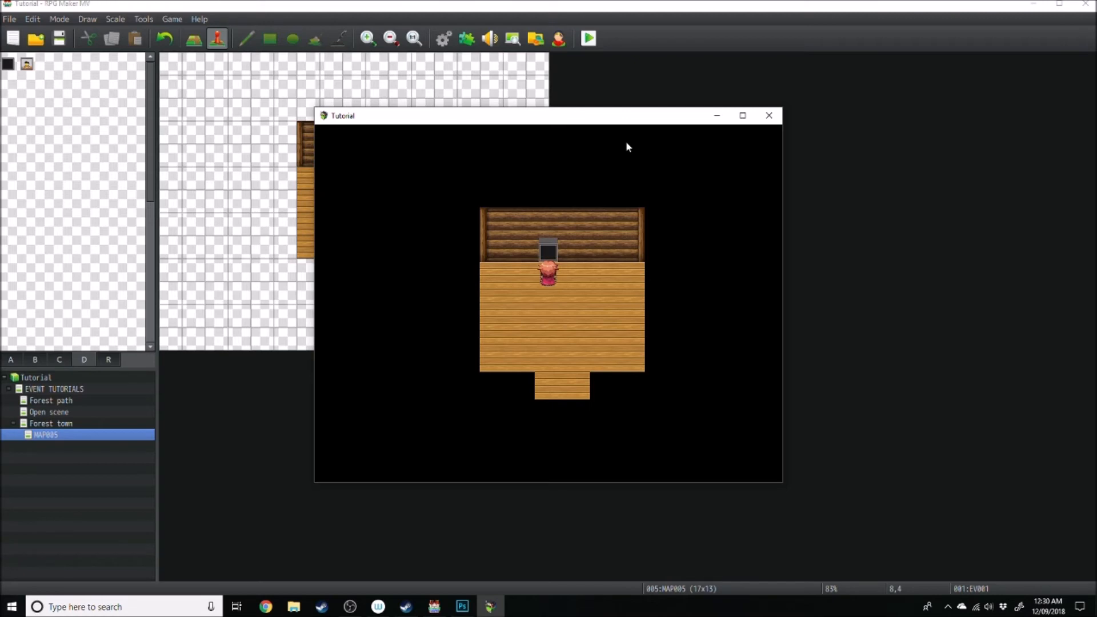
pyautogui.click(768, 115)
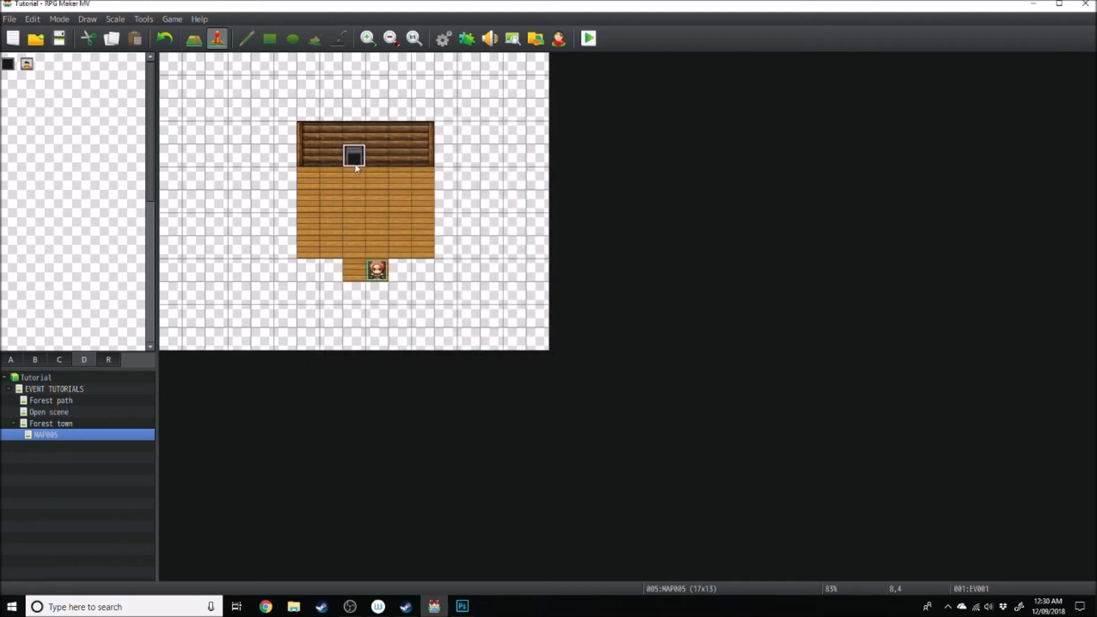
pyautogui.click(488, 38)
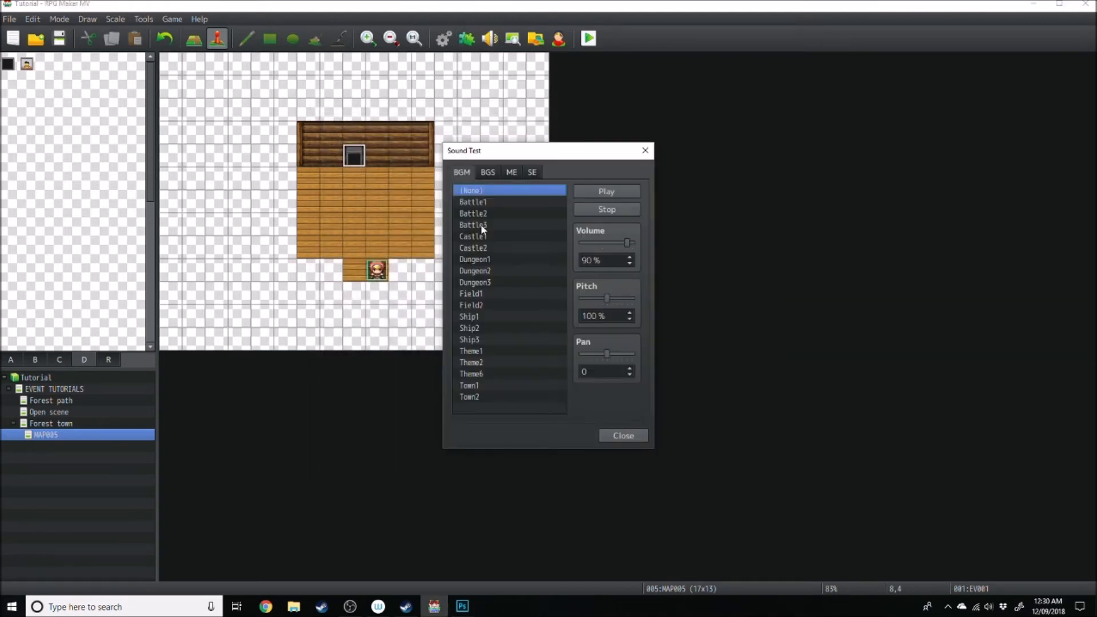
pyautogui.click(510, 171)
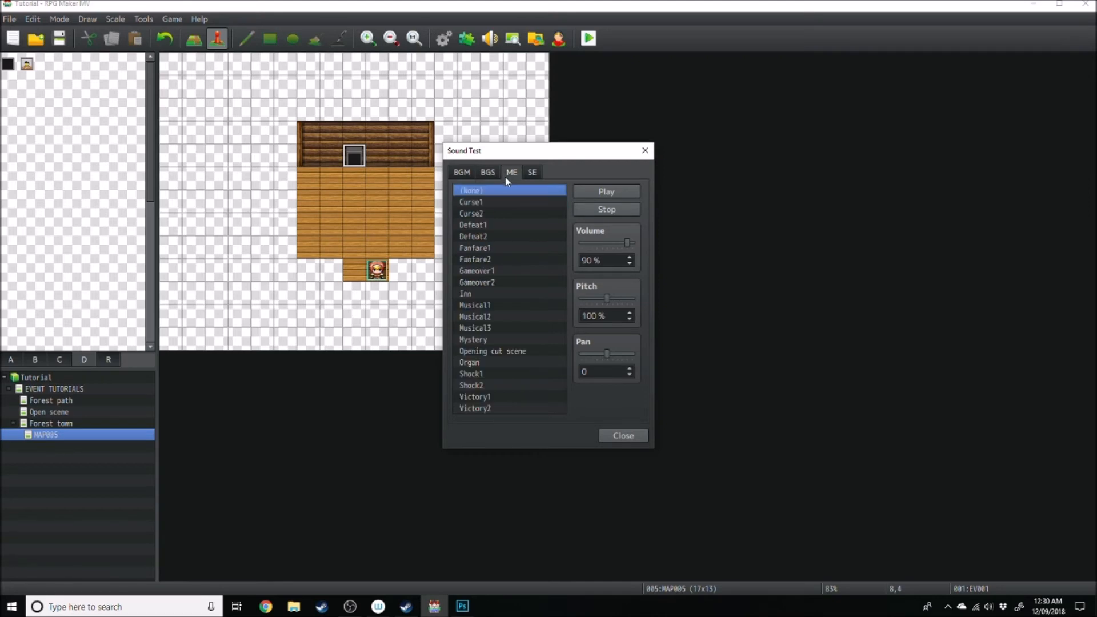
pyautogui.click(487, 172)
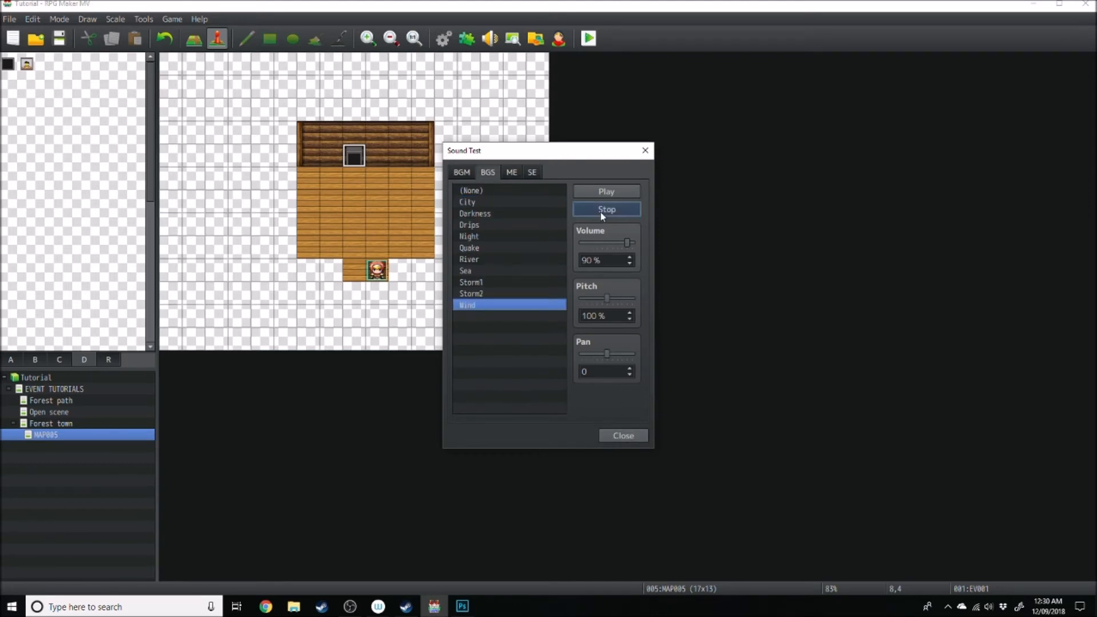
pyautogui.click(620, 435)
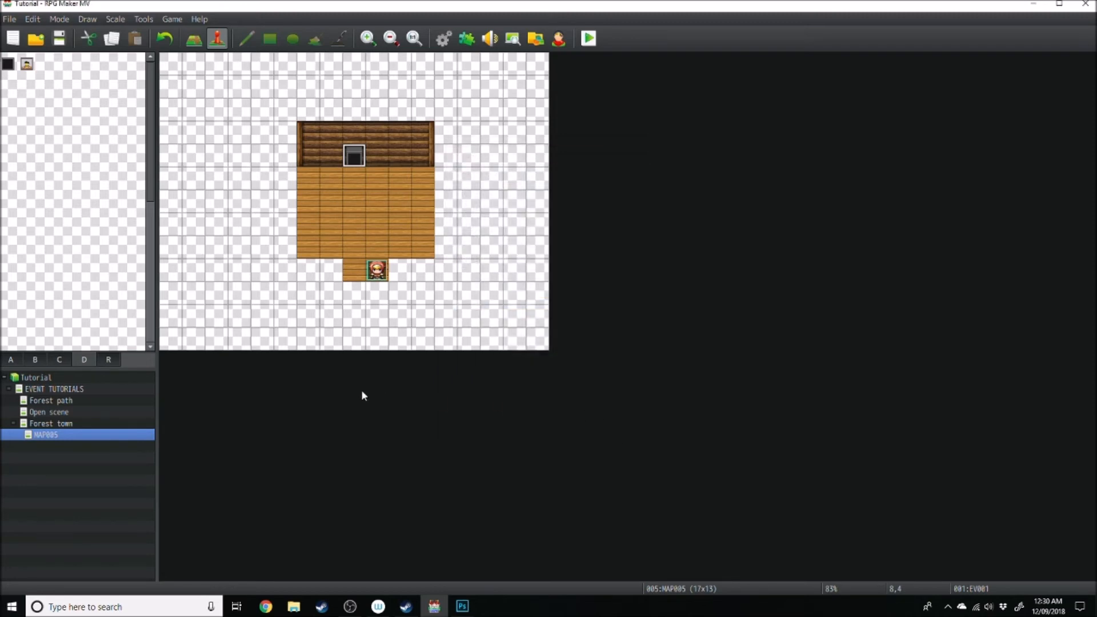
pyautogui.moveTo(357, 305)
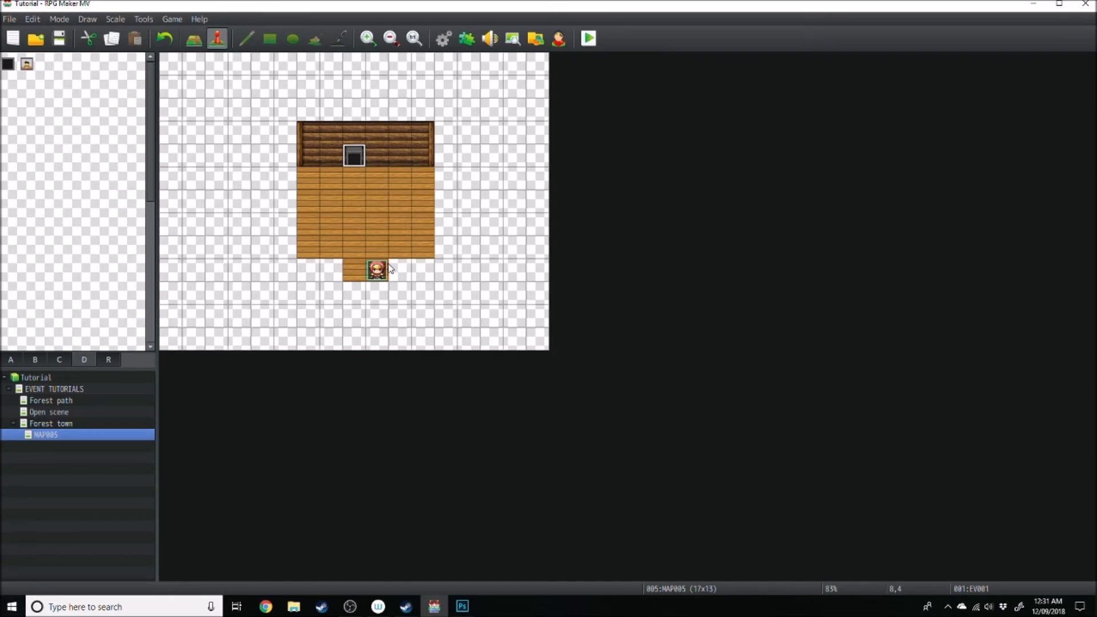
pyautogui.moveTo(359, 132)
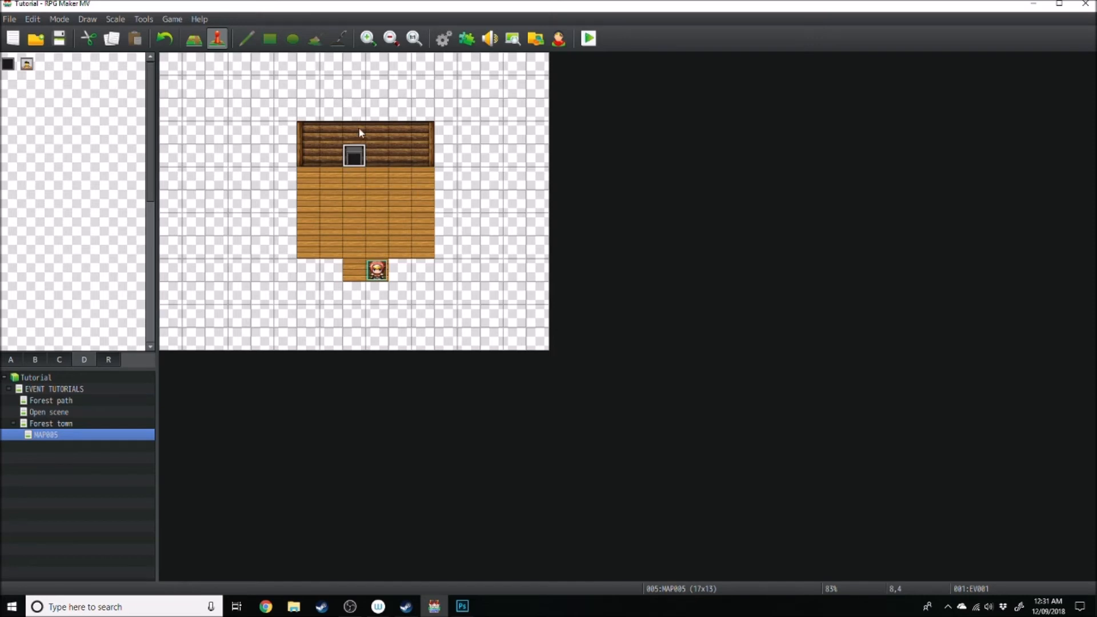
pyautogui.moveTo(373, 148)
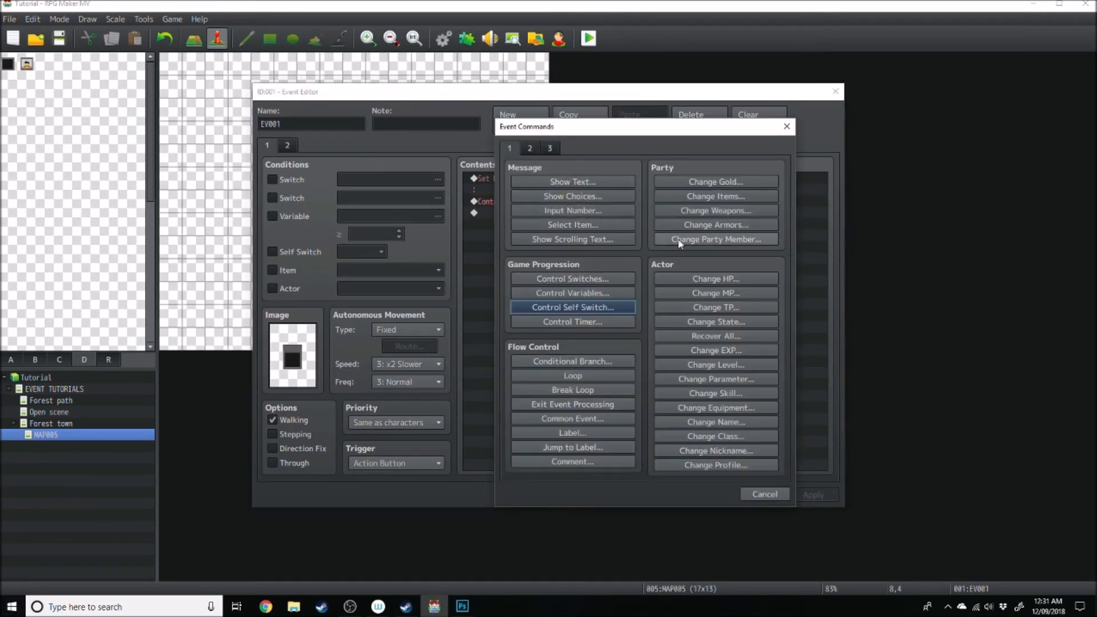
# - Add Play BGS with the Sea sound on event page 1
pyautogui.click(528, 148)
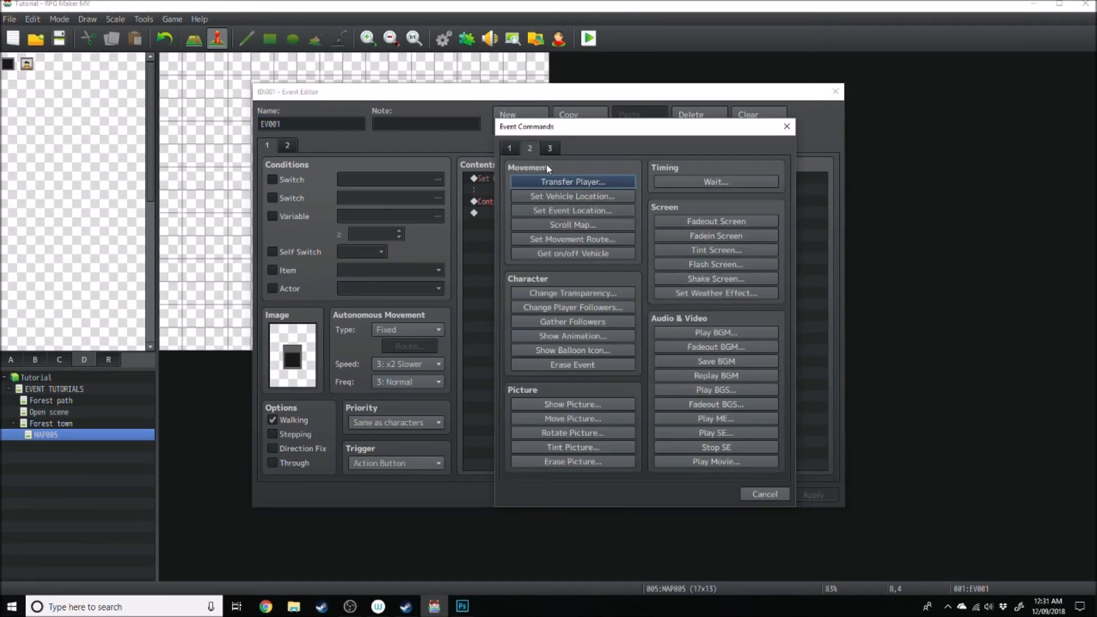
pyautogui.moveTo(716, 418)
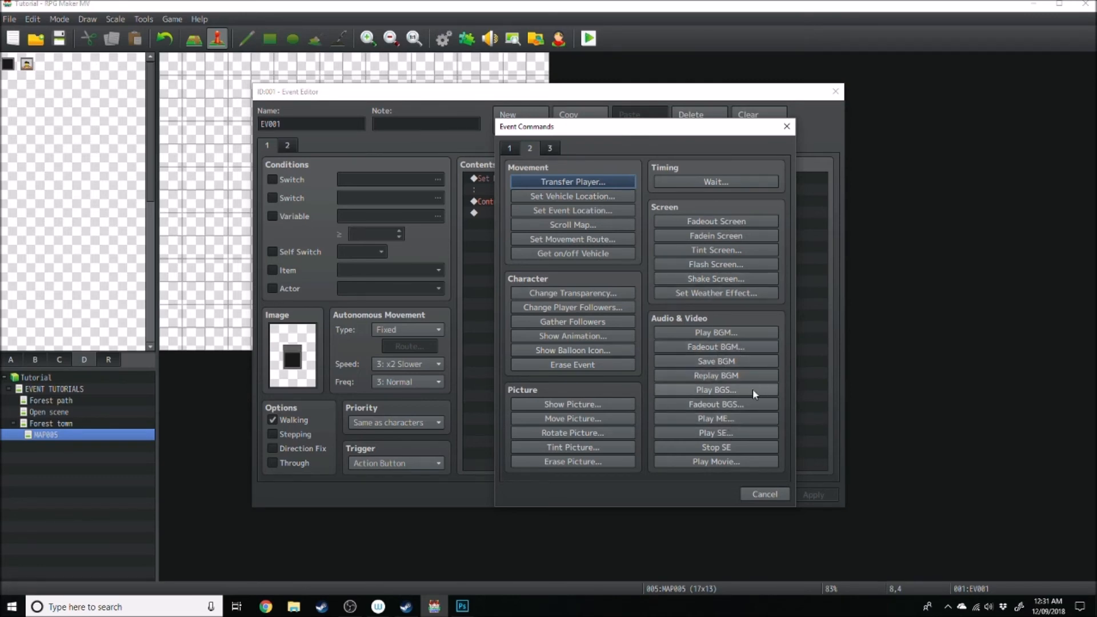
pyautogui.click(716, 389)
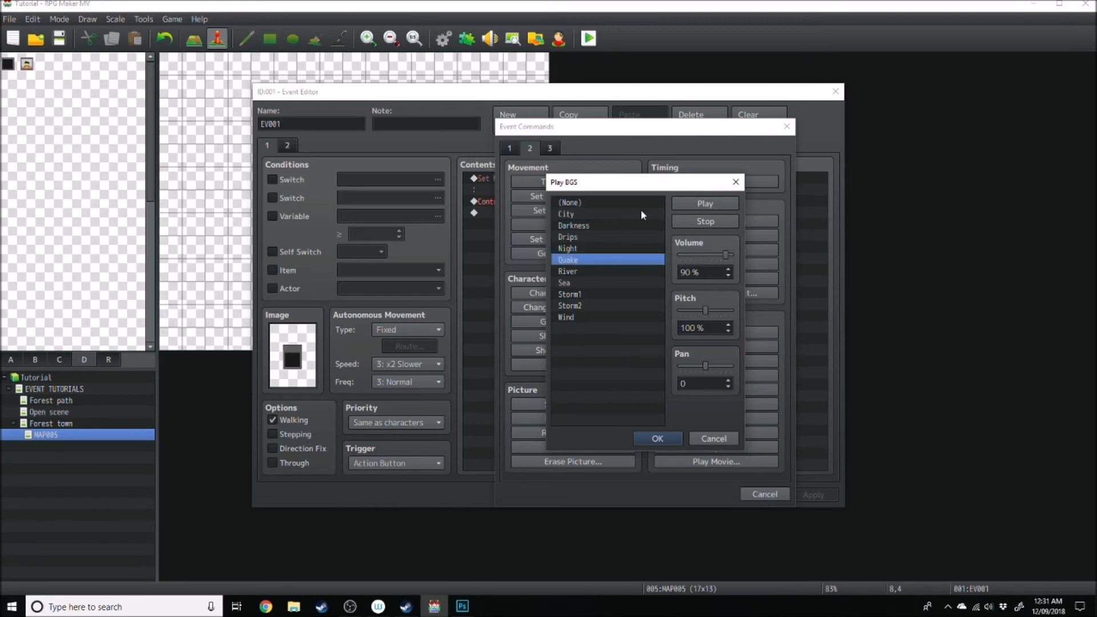
pyautogui.click(568, 272)
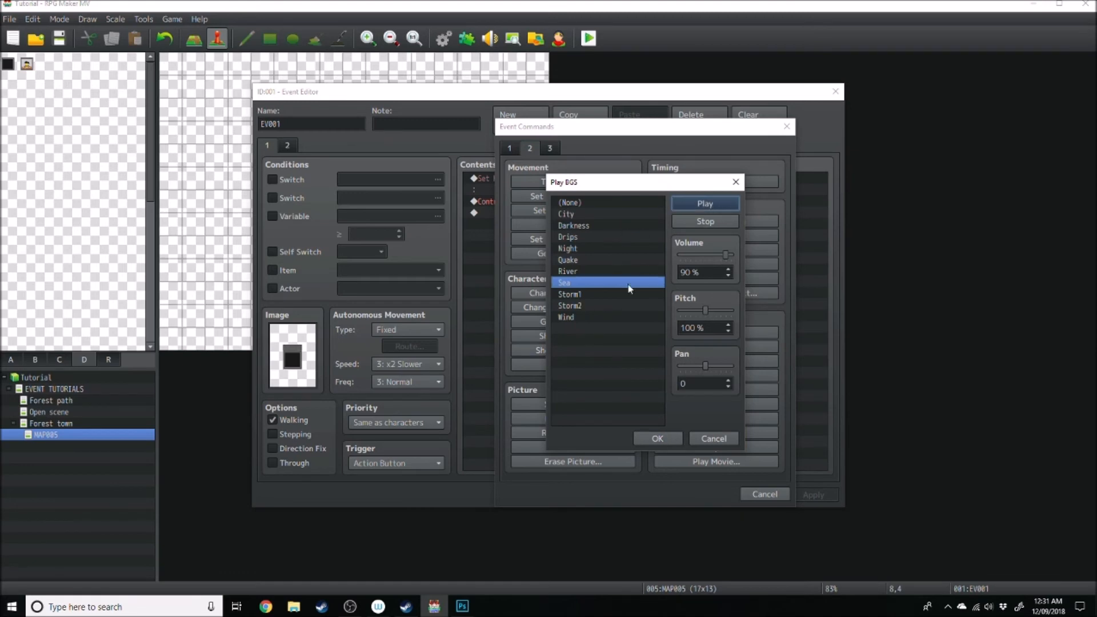
pyautogui.click(656, 438)
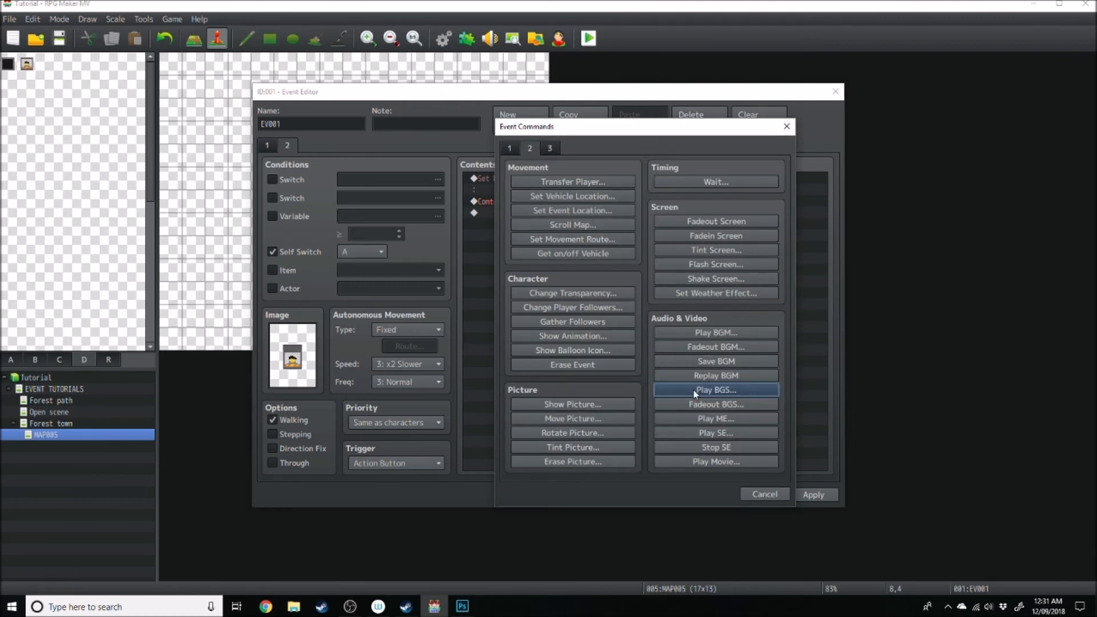
# - Add Play BGS (None) on page 2 to stop the sound and close the editor
pyautogui.click(715, 389)
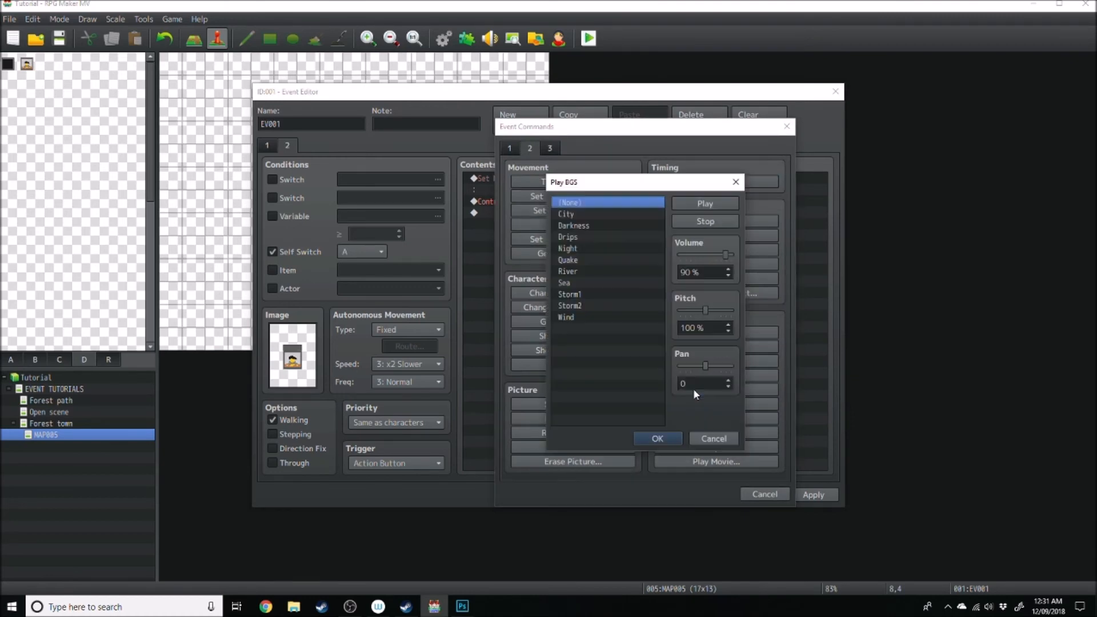
pyautogui.click(656, 439)
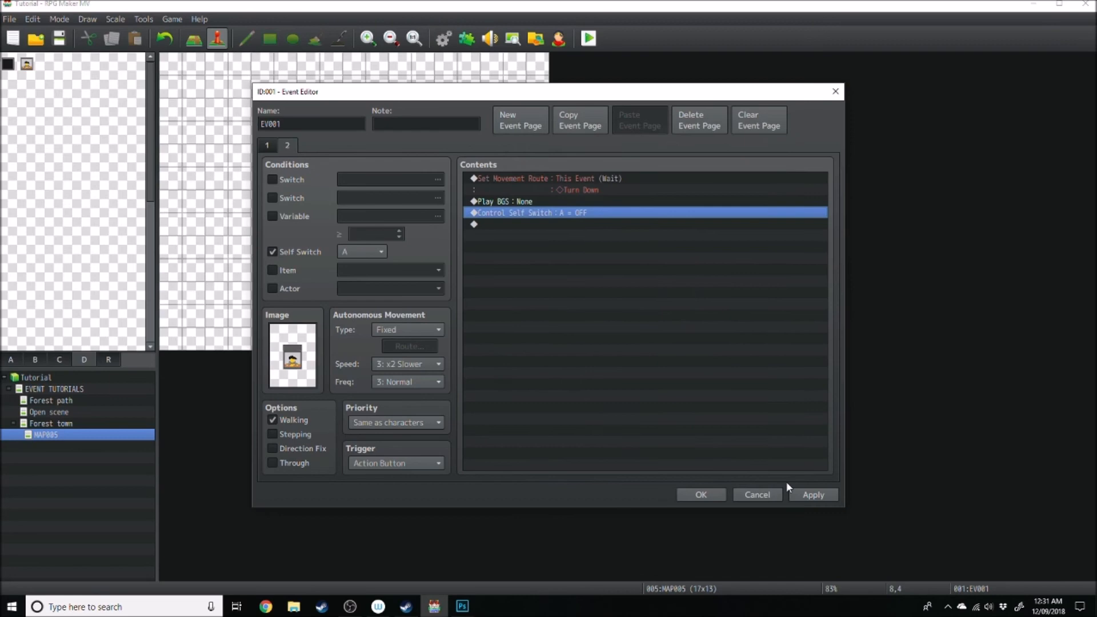
pyautogui.click(589, 38)
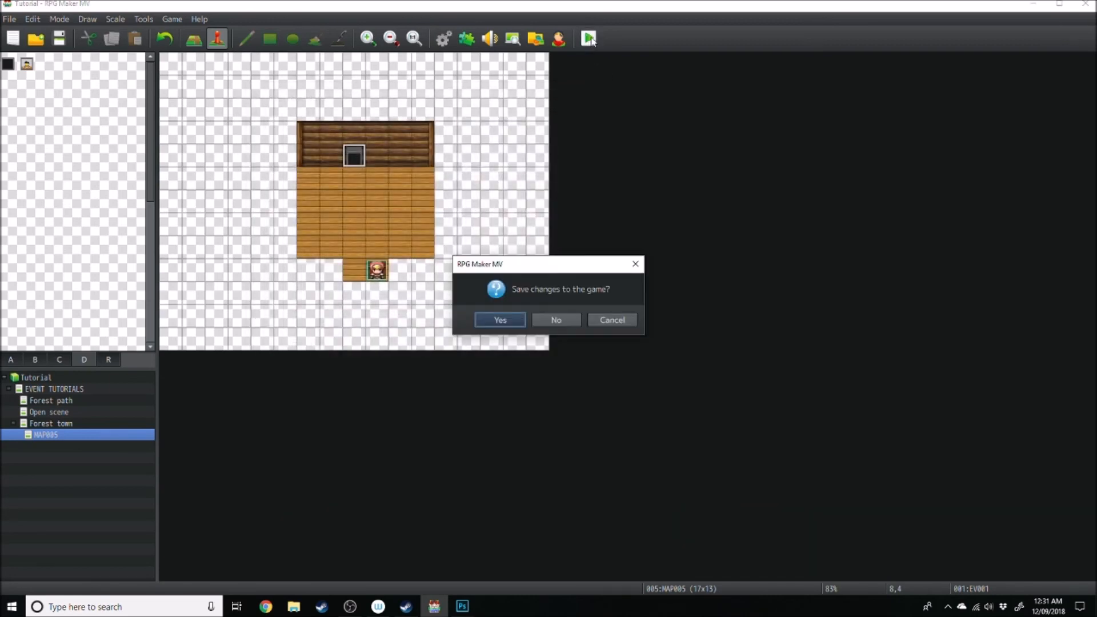
# - Save the game and maximize the playtest window
pyautogui.click(499, 320)
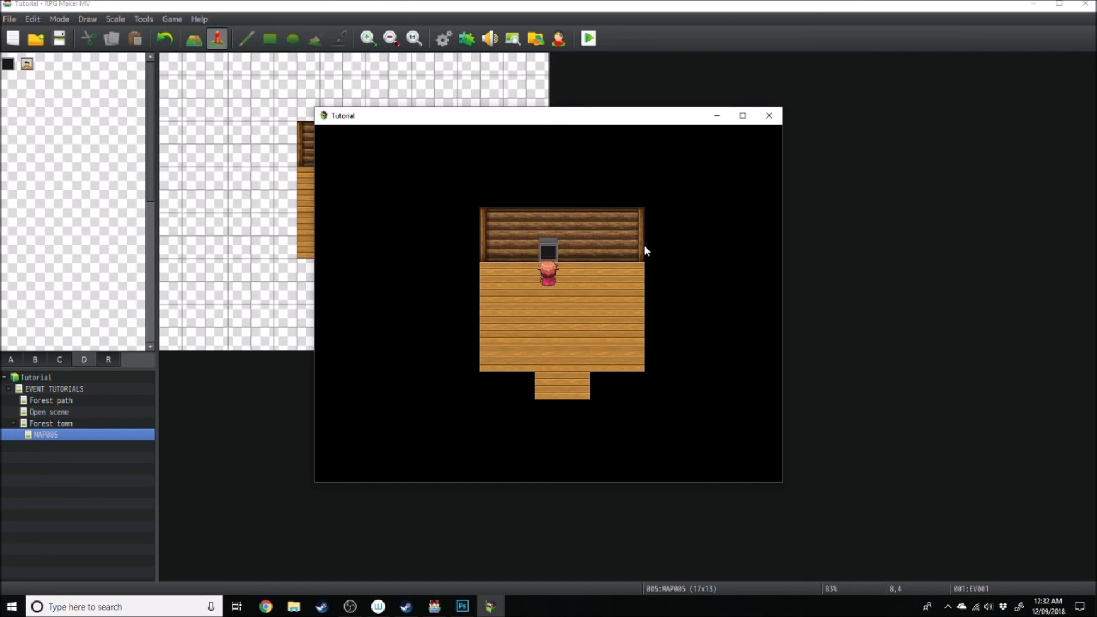
pyautogui.click(741, 116)
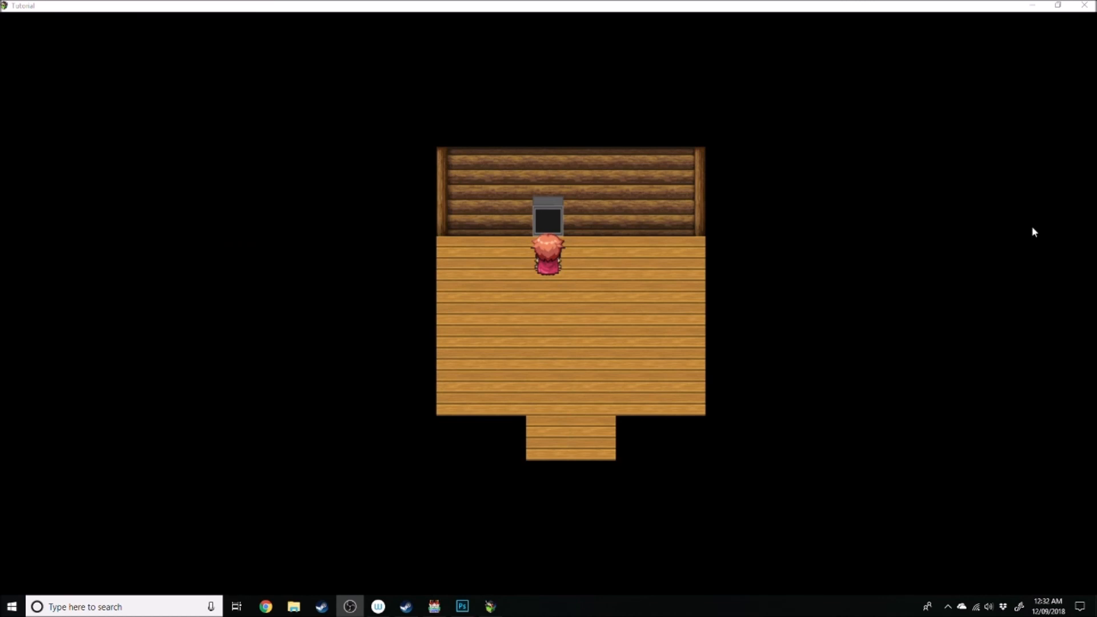